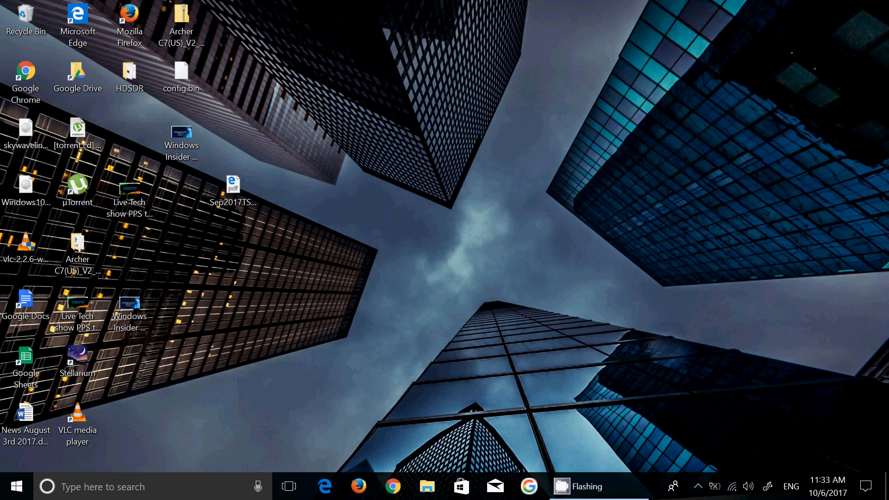
pyautogui.moveTo(756, 388)
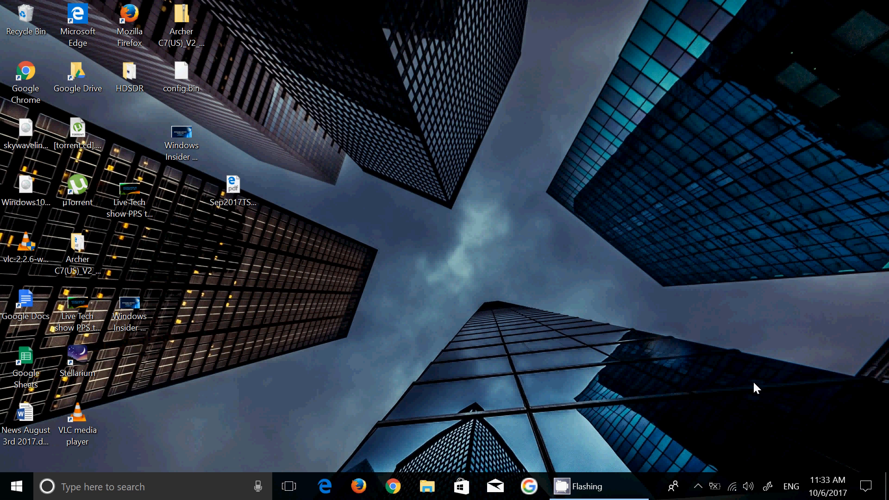
pyautogui.moveTo(826, 434)
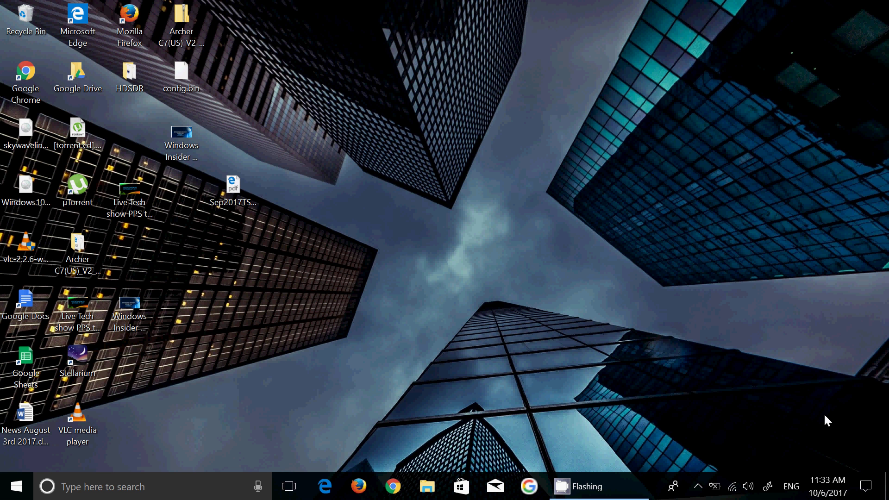
# Launch the Settings app from the taskbar to show the Windows Settings home
pyautogui.click(866, 484)
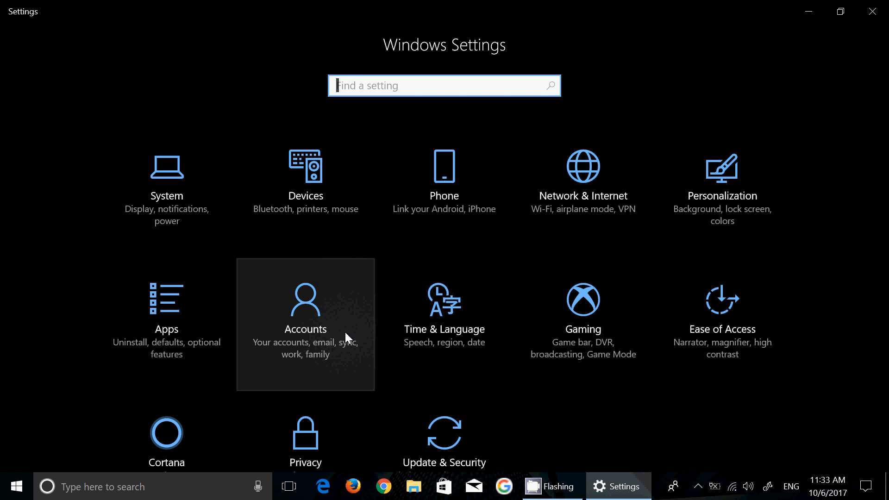
pyautogui.moveTo(170, 448)
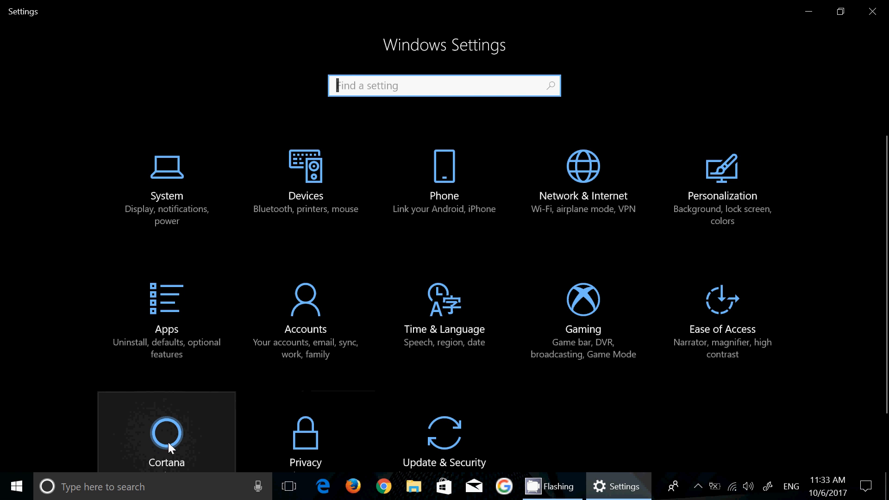
pyautogui.moveTo(670, 421)
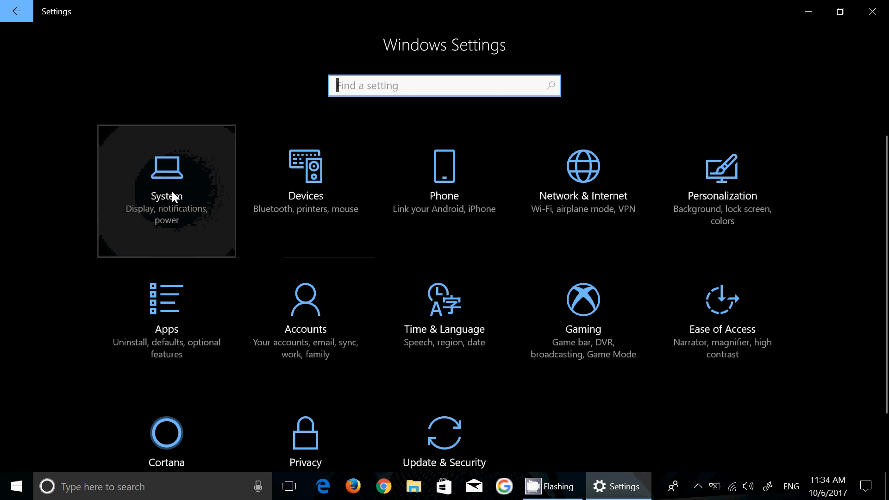
# Open System's Display page, then go back to the Settings home
pyautogui.click(166, 196)
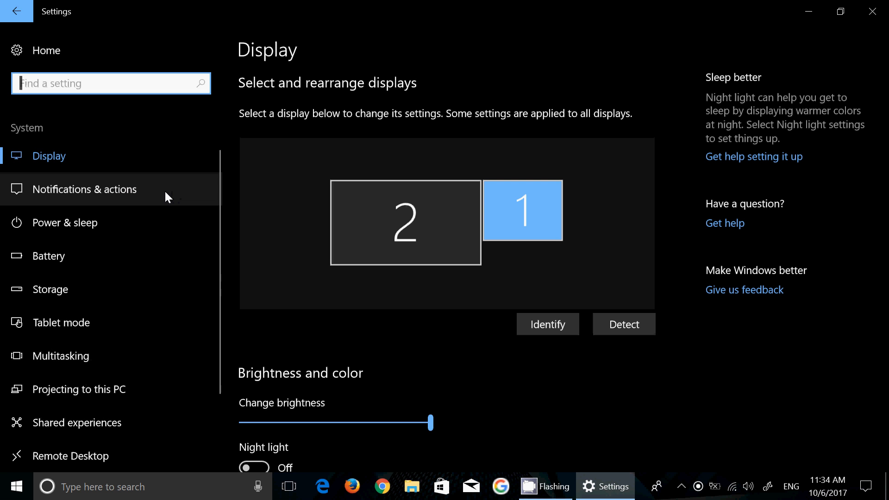
pyautogui.moveTo(45, 292)
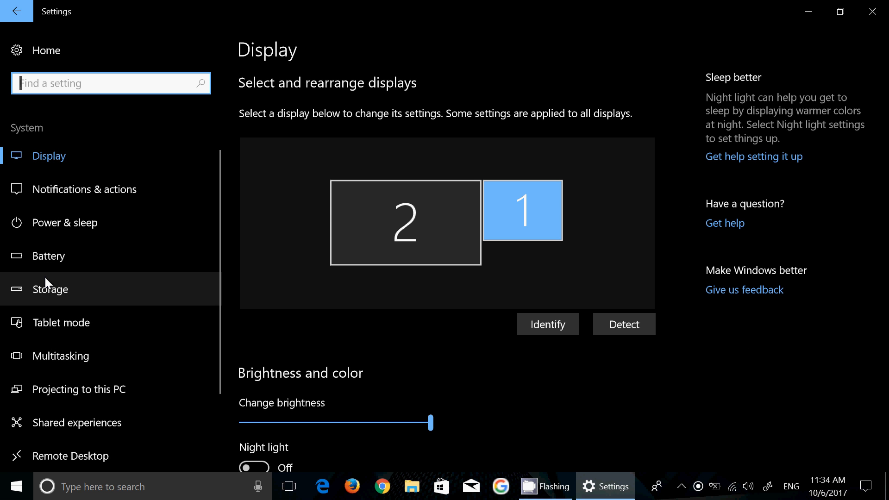
pyautogui.moveTo(28, 50)
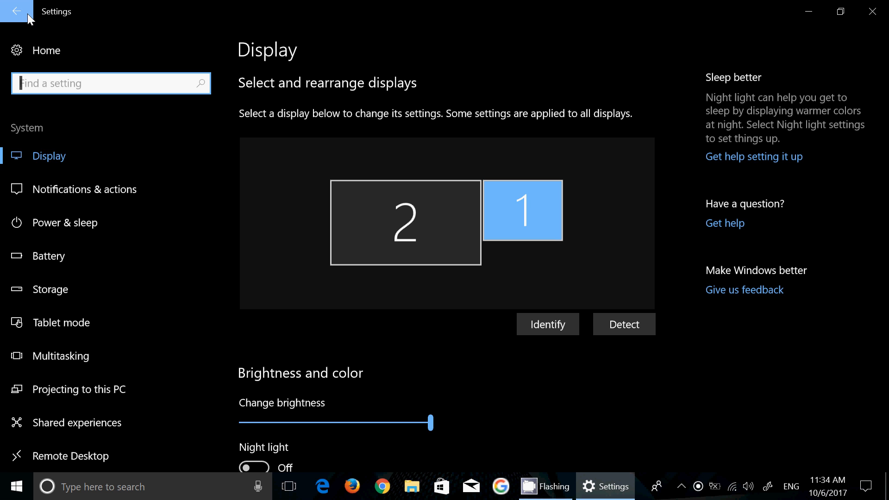
pyautogui.click(21, 12)
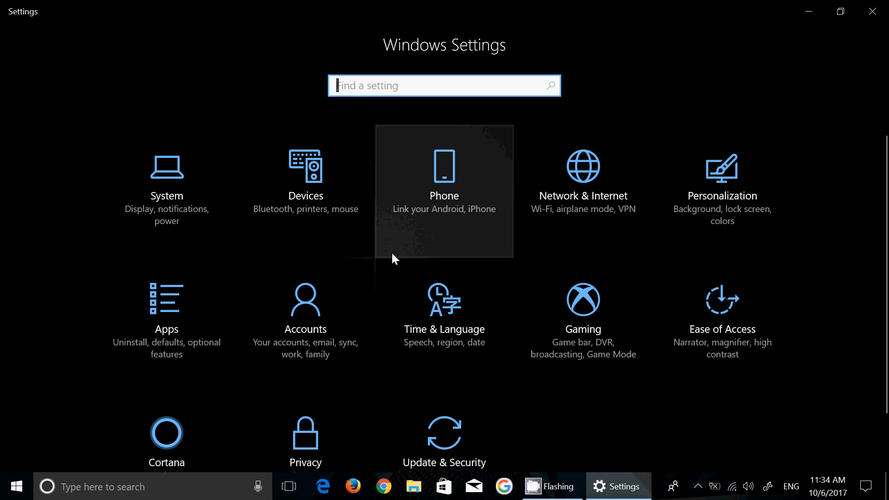
pyautogui.moveTo(379, 259)
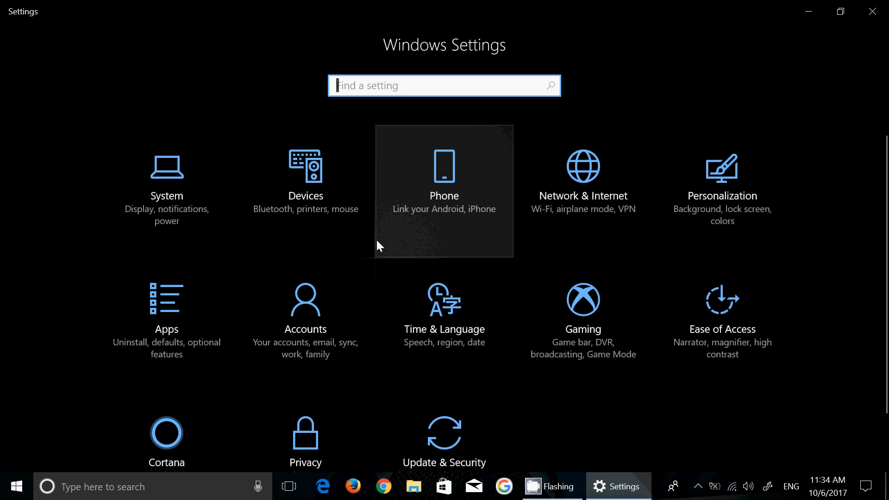
pyautogui.moveTo(689, 447)
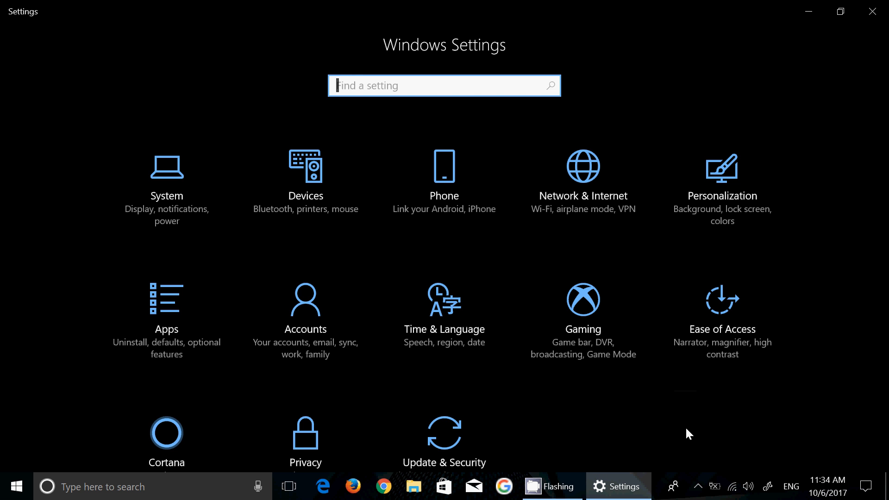
pyautogui.moveTo(180, 227)
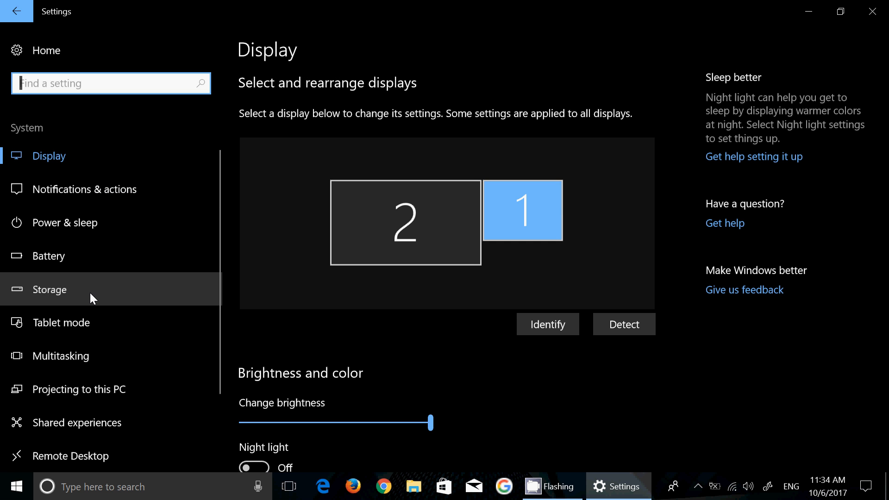
# Open System's Storage page showing local drive usage and Storage sense
pyautogui.click(49, 290)
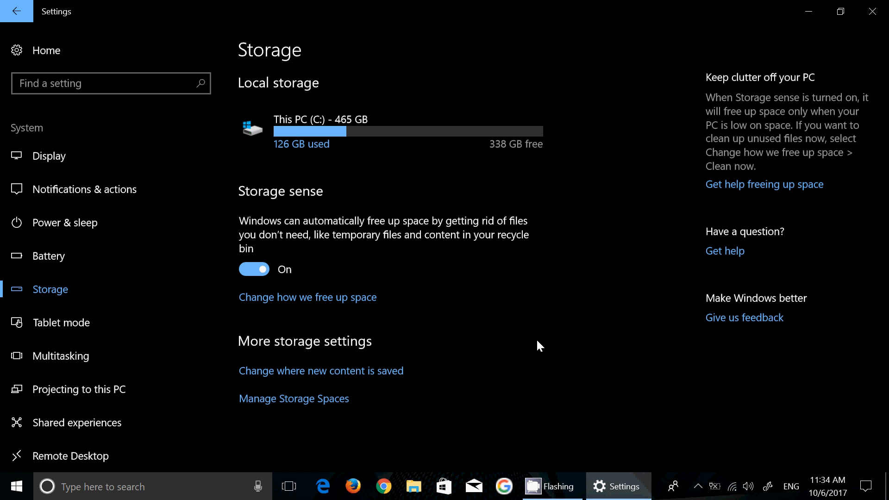
pyautogui.moveTo(362, 302)
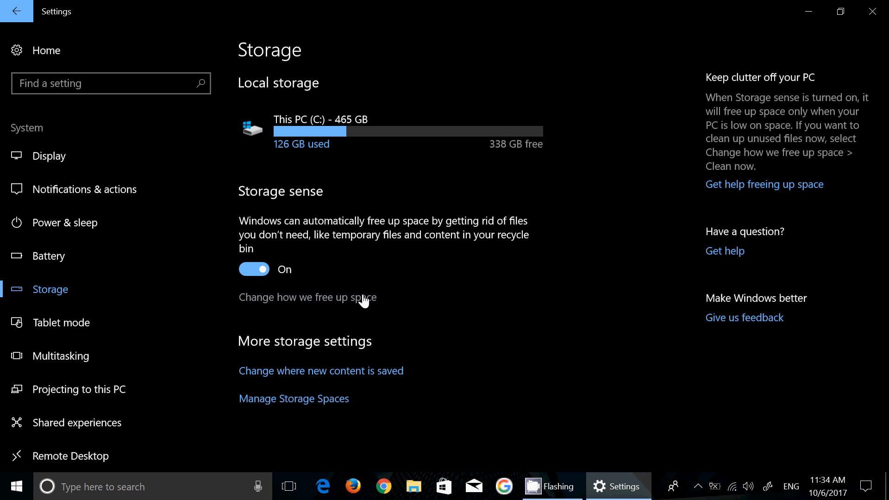
# In 'Change how we free up space', enable 'Delete previous versions of Windows'
pyautogui.click(308, 297)
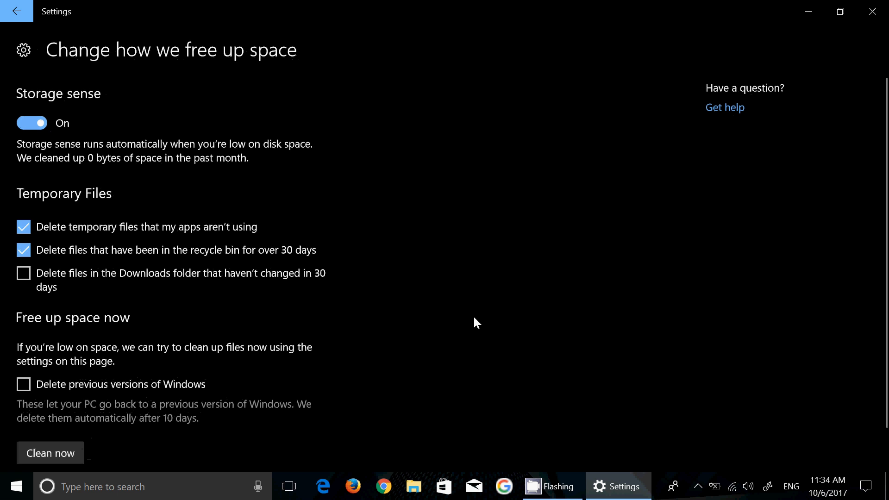
pyautogui.moveTo(406, 338)
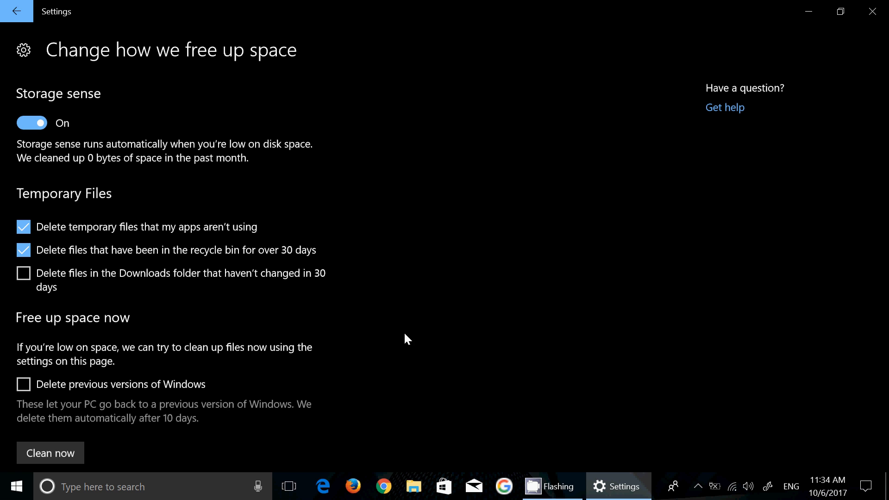
pyautogui.moveTo(26, 393)
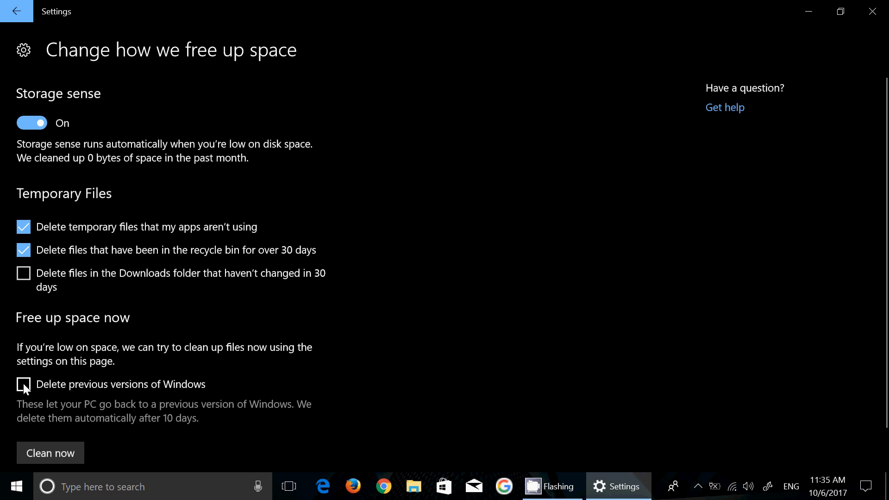
pyautogui.click(24, 386)
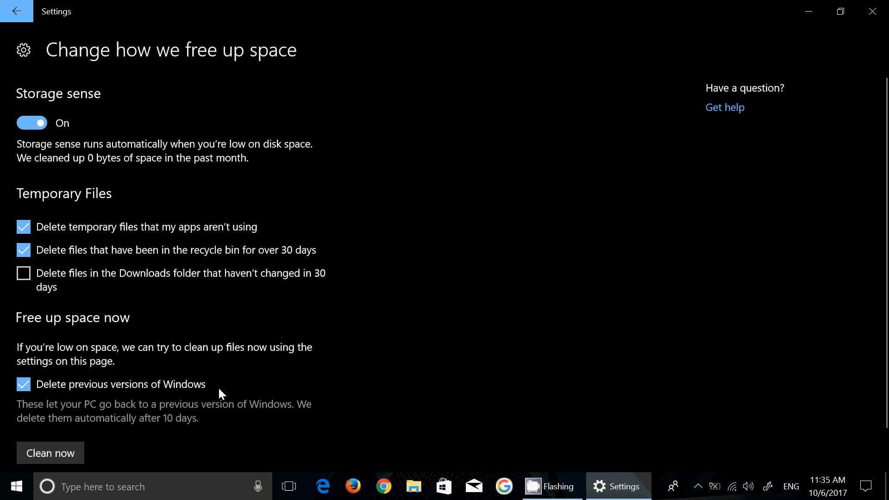
pyautogui.moveTo(428, 389)
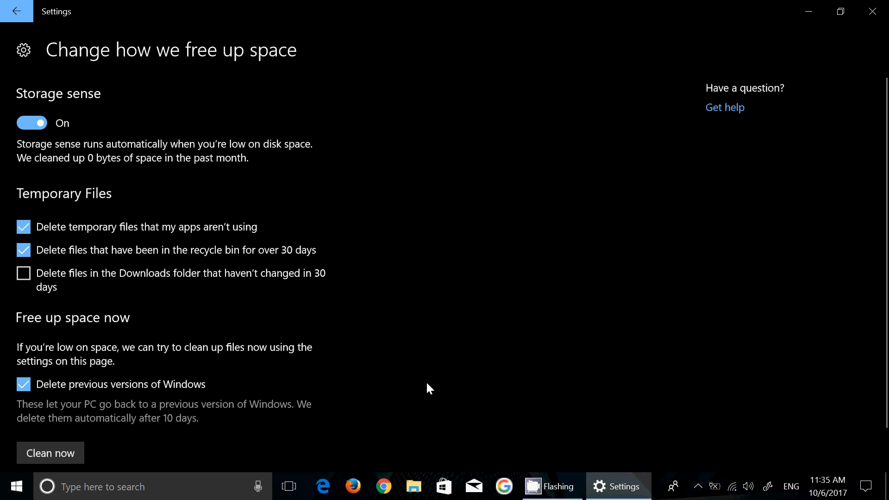
pyautogui.moveTo(202, 105)
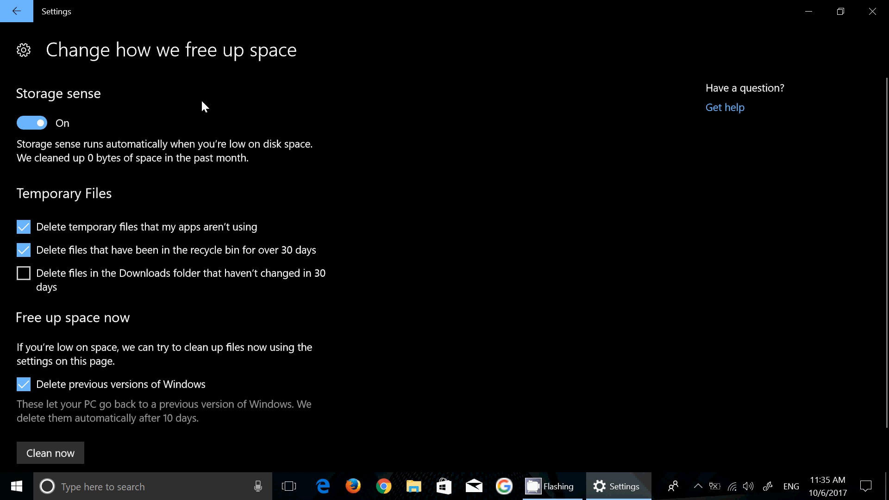
pyautogui.moveTo(44, 37)
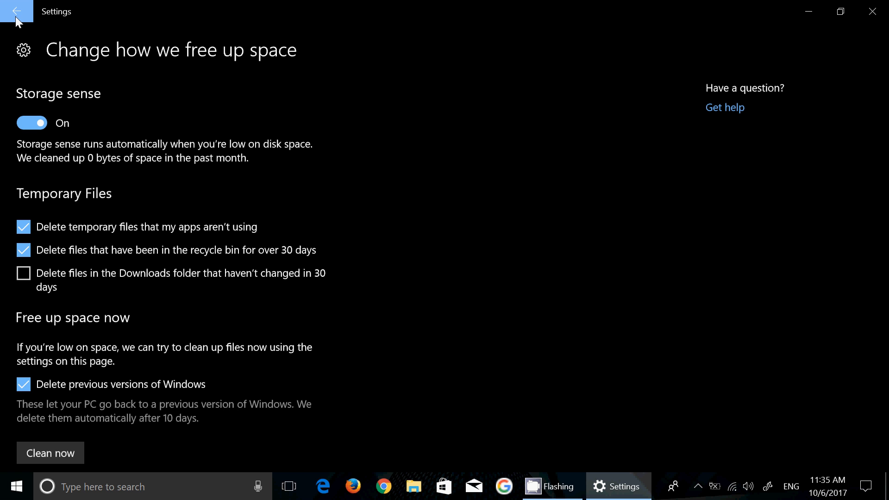
pyautogui.moveTo(611, 289)
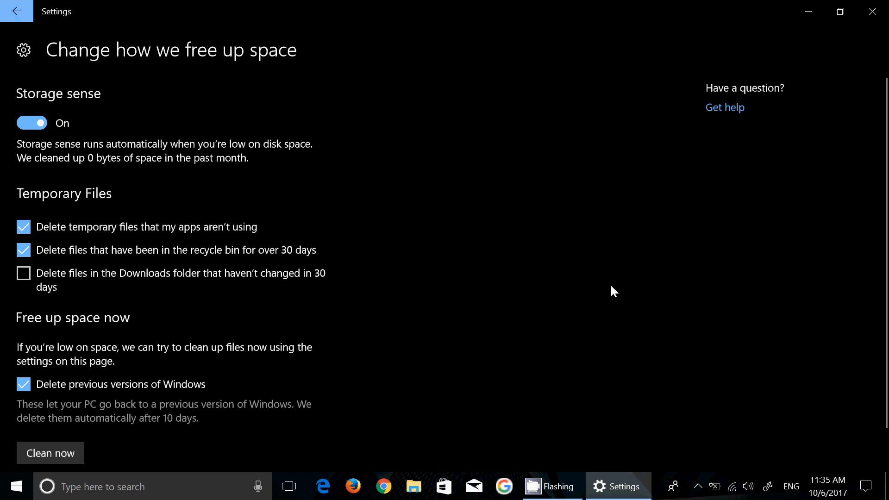
pyautogui.moveTo(604, 288)
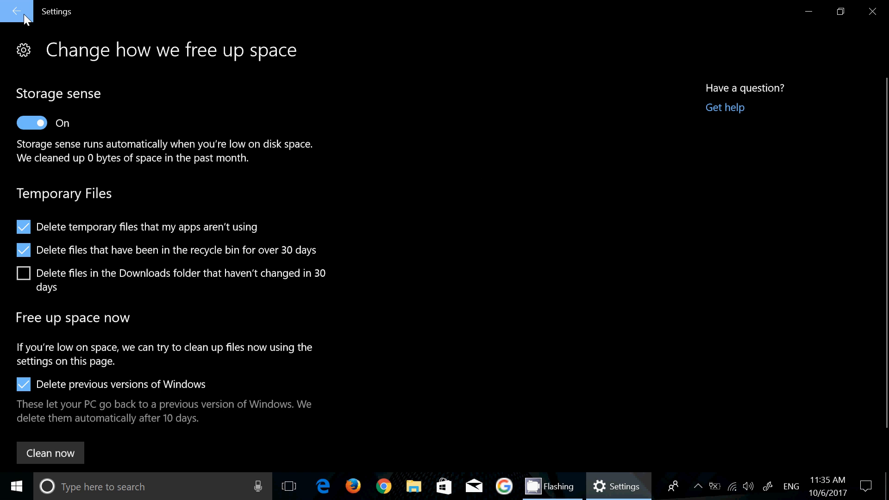
# Go back to Storage, then open the Display page from the sidebar
pyautogui.click(18, 13)
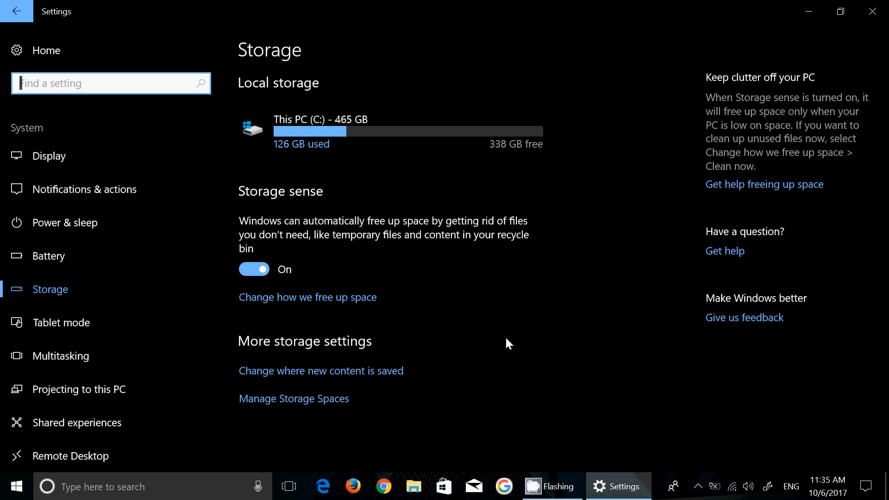
pyautogui.moveTo(69, 165)
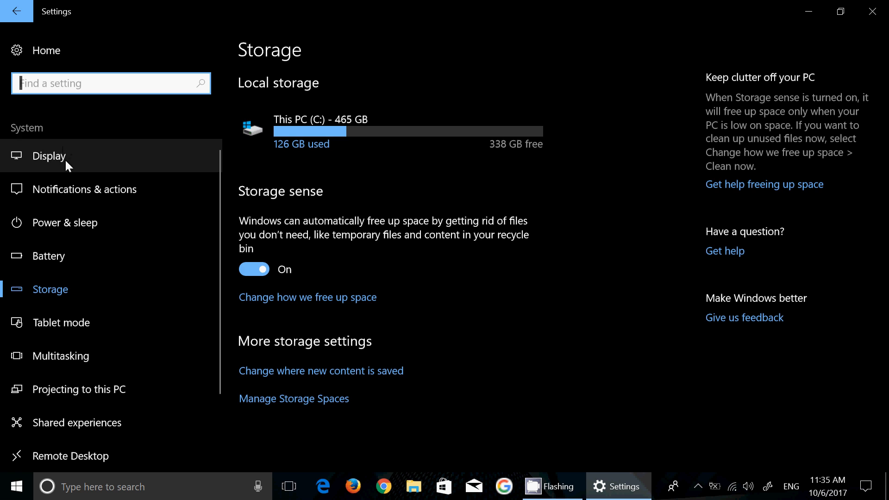
pyautogui.click(49, 155)
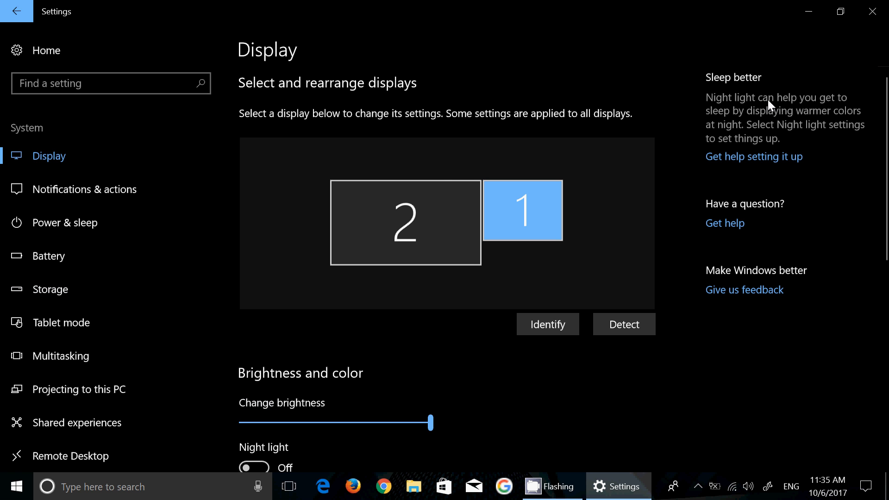
pyautogui.moveTo(732, 176)
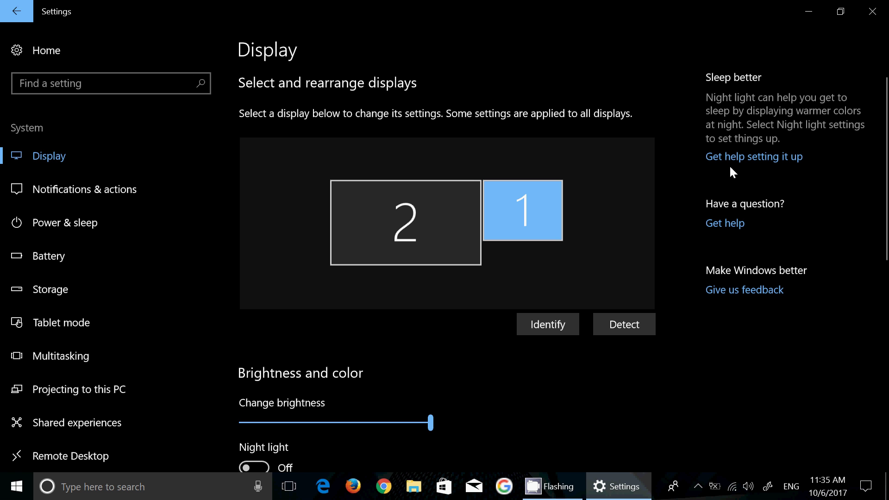
pyautogui.moveTo(811, 296)
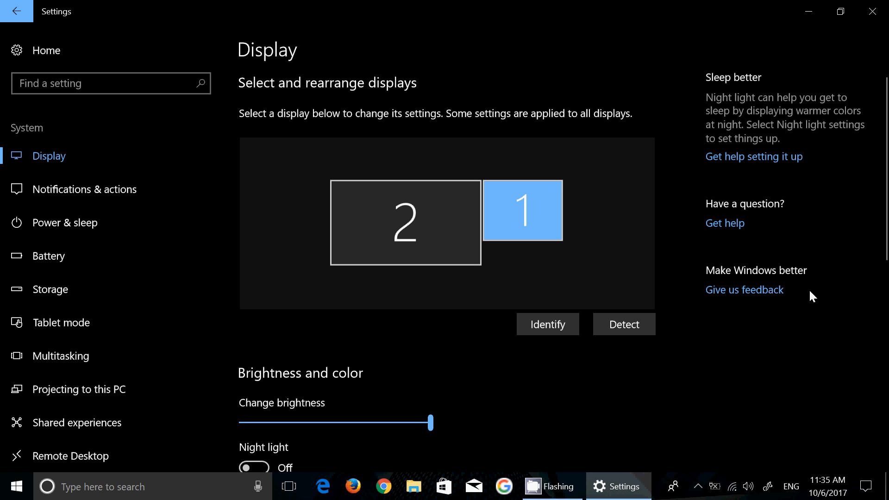
pyautogui.moveTo(136, 296)
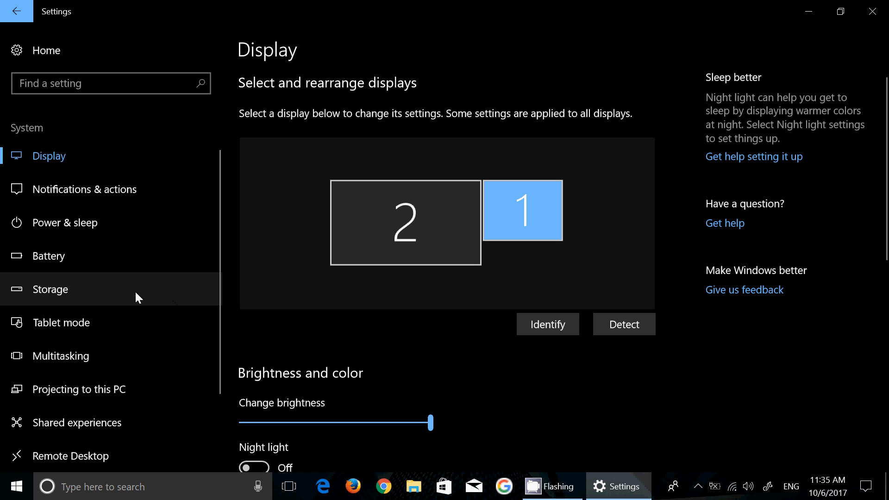
pyautogui.moveTo(108, 258)
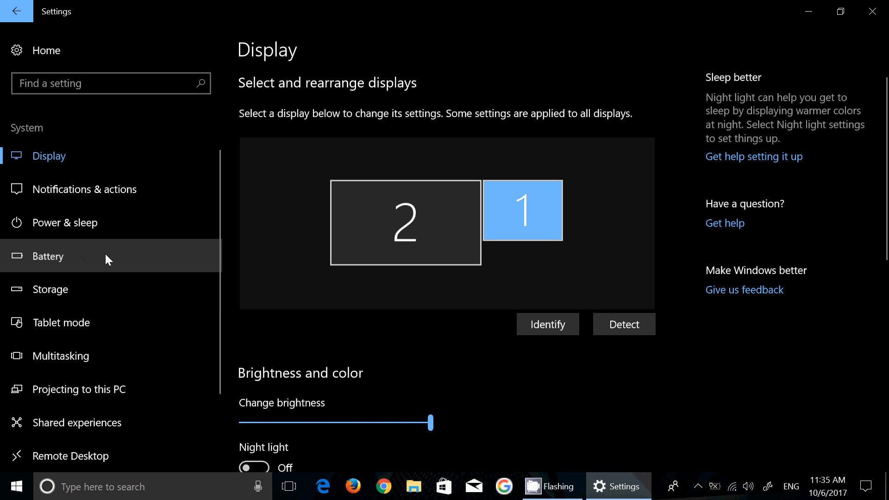
# View the Battery page at full charge, then return to Settings home
pyautogui.click(48, 256)
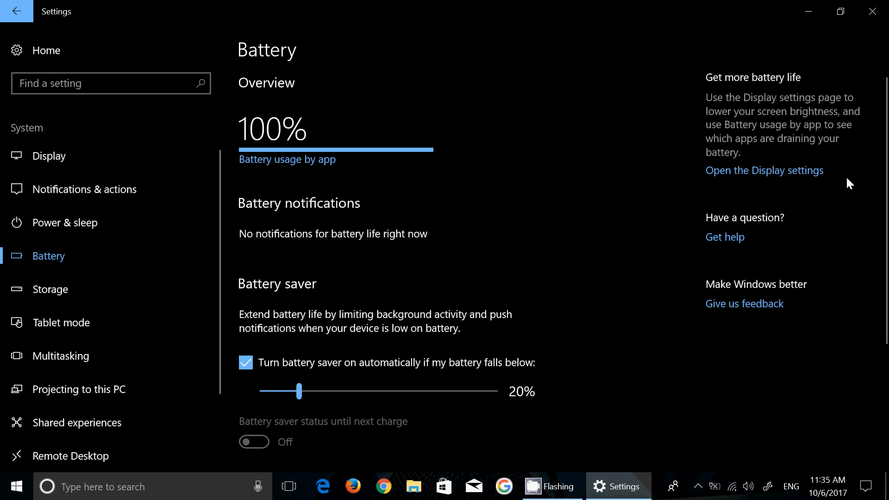
pyautogui.moveTo(810, 206)
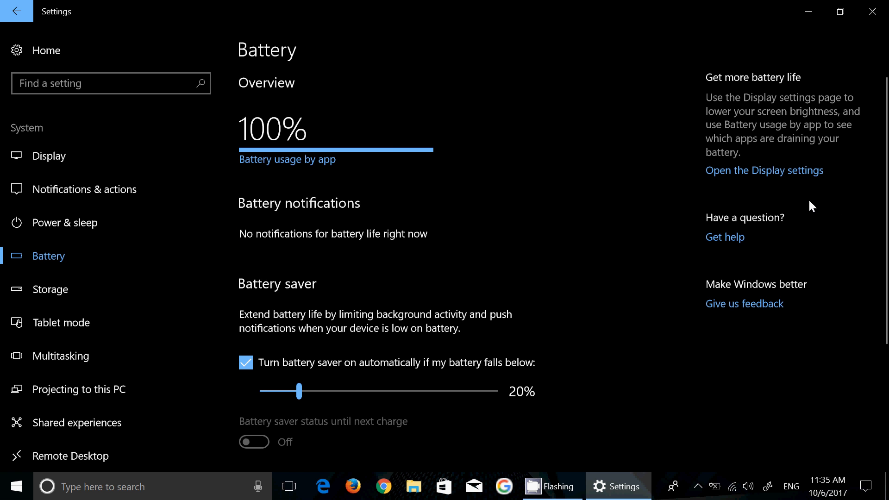
pyautogui.moveTo(71, 29)
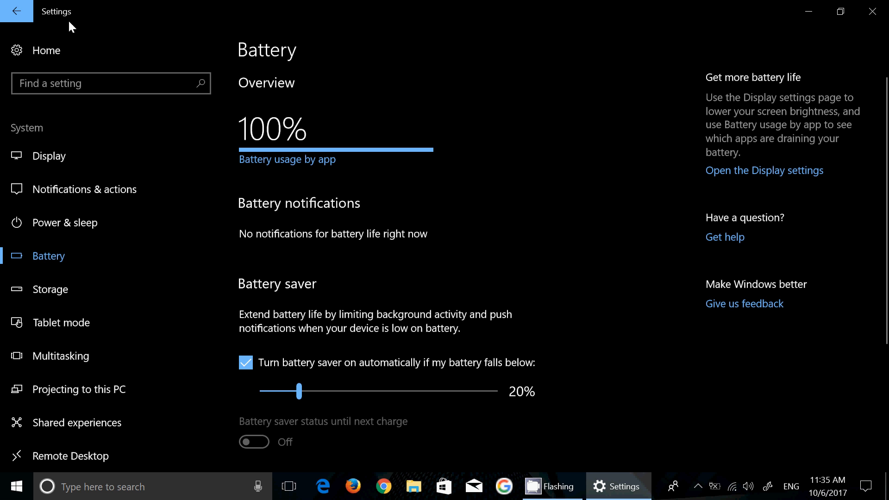
pyautogui.click(20, 13)
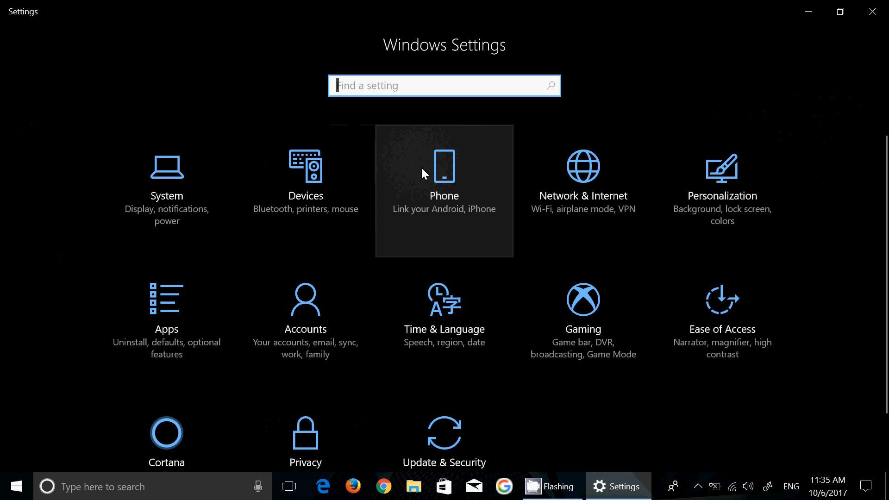
pyautogui.moveTo(719, 203)
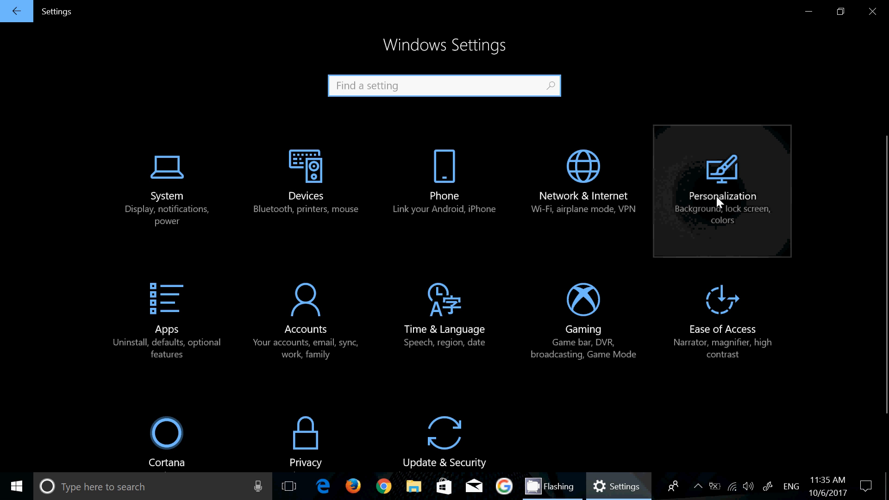
pyautogui.click(722, 197)
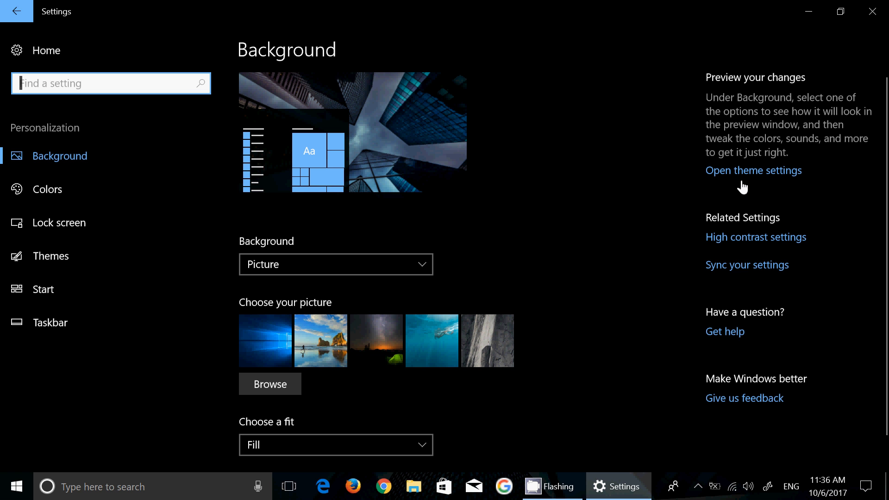
pyautogui.moveTo(816, 183)
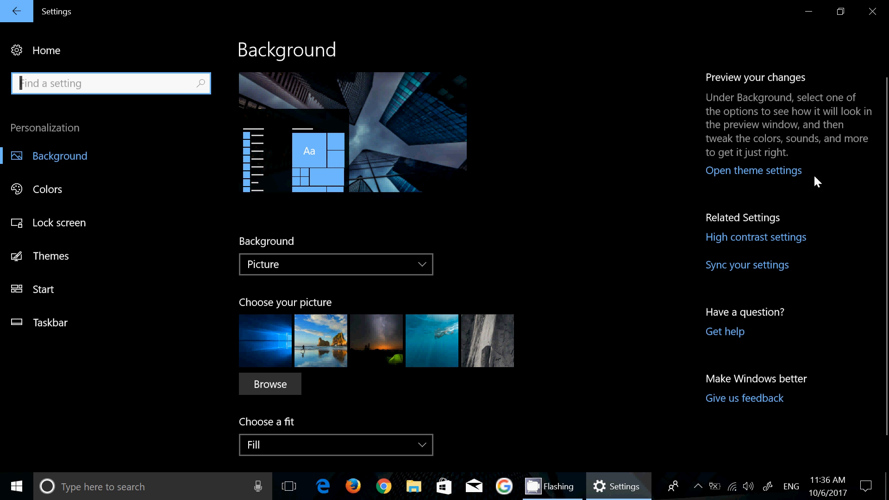
pyautogui.moveTo(568, 231)
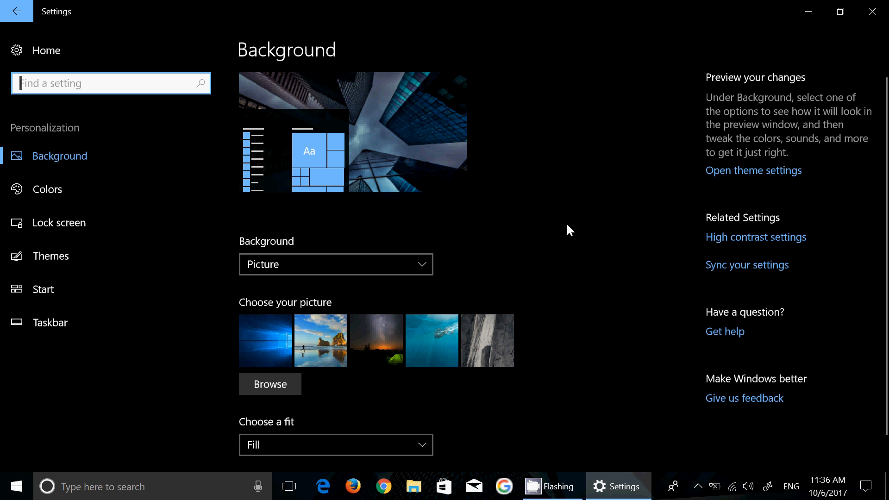
pyautogui.moveTo(9, 22)
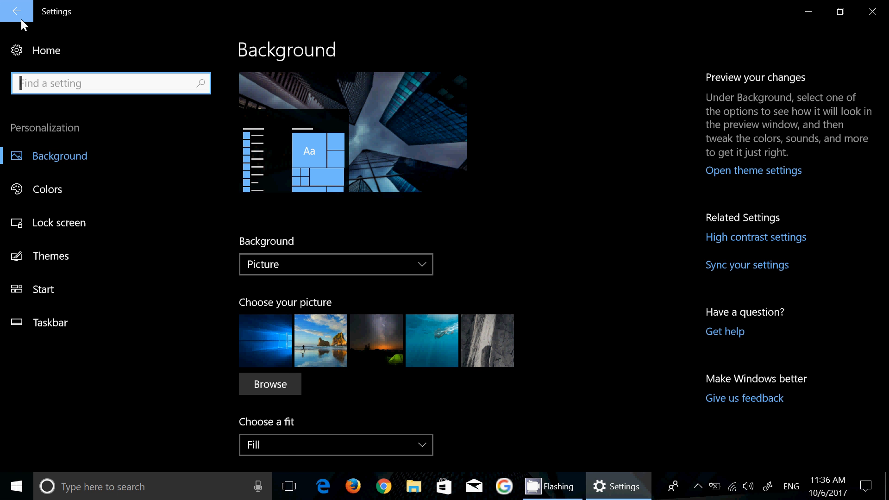
pyautogui.click(14, 11)
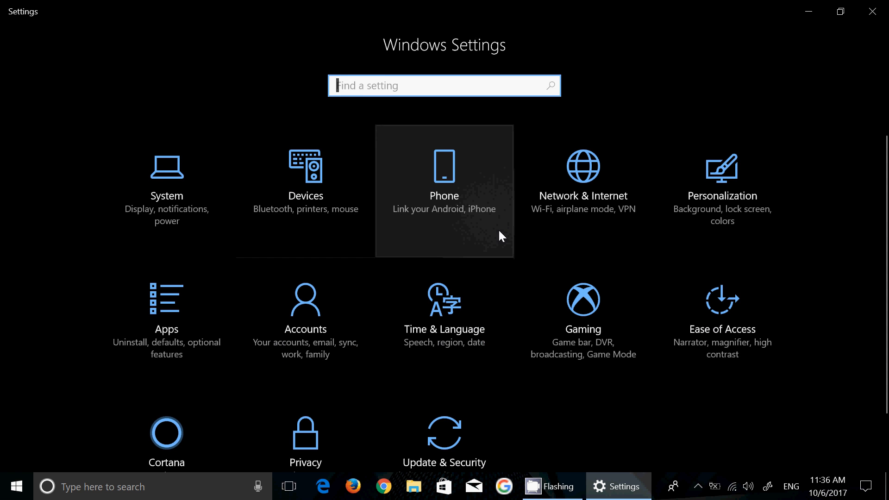
pyautogui.moveTo(637, 416)
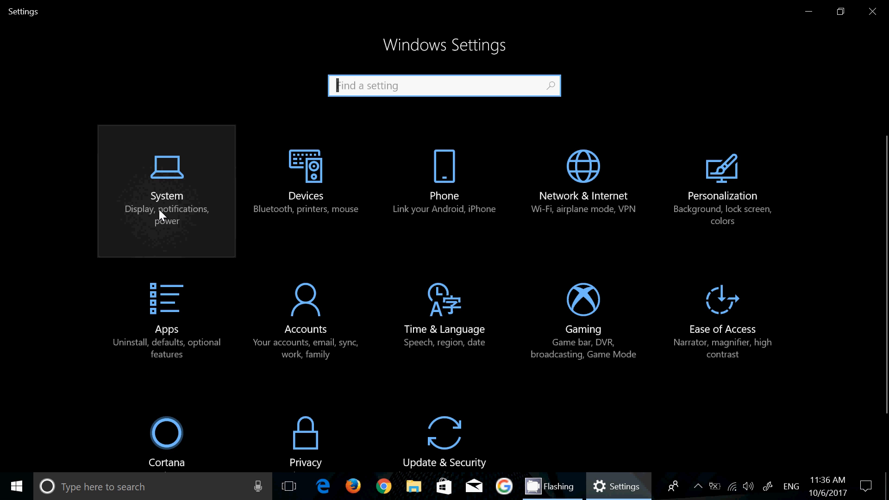
pyautogui.click(167, 196)
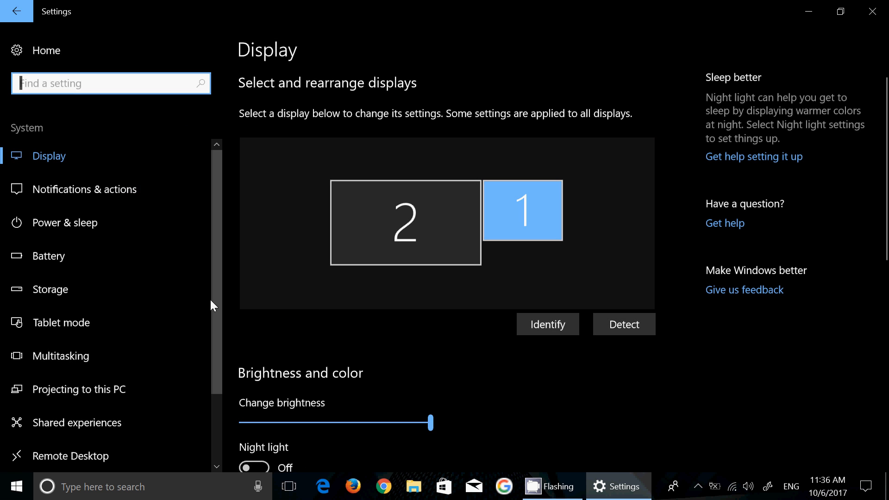
pyautogui.scroll(-3)
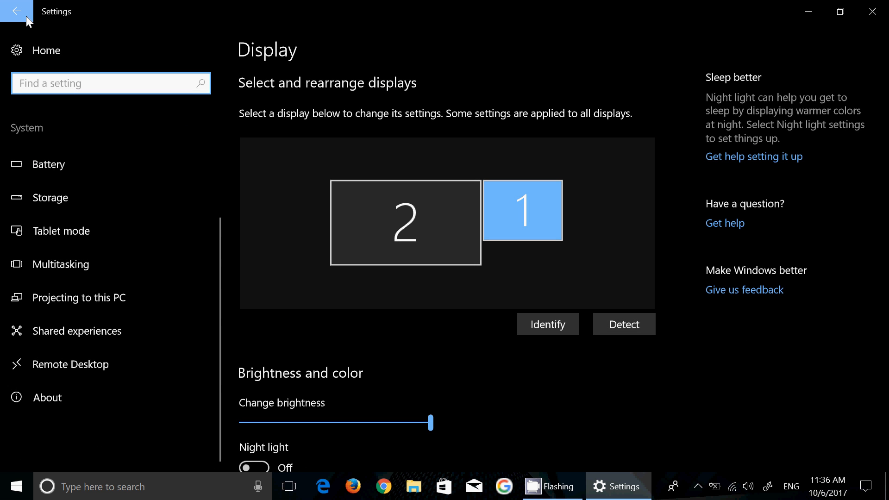
pyautogui.click(20, 10)
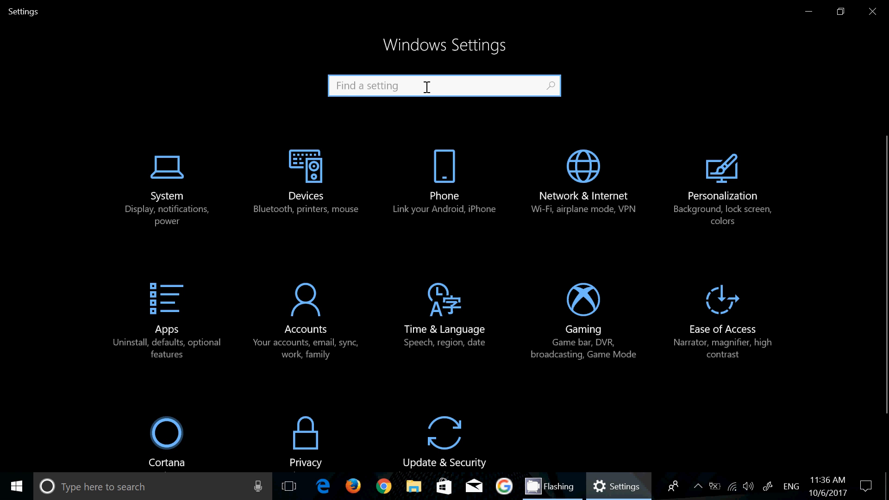
# Search 'video p', open Video playback, and scroll to Battery Options
pyautogui.write('video p')
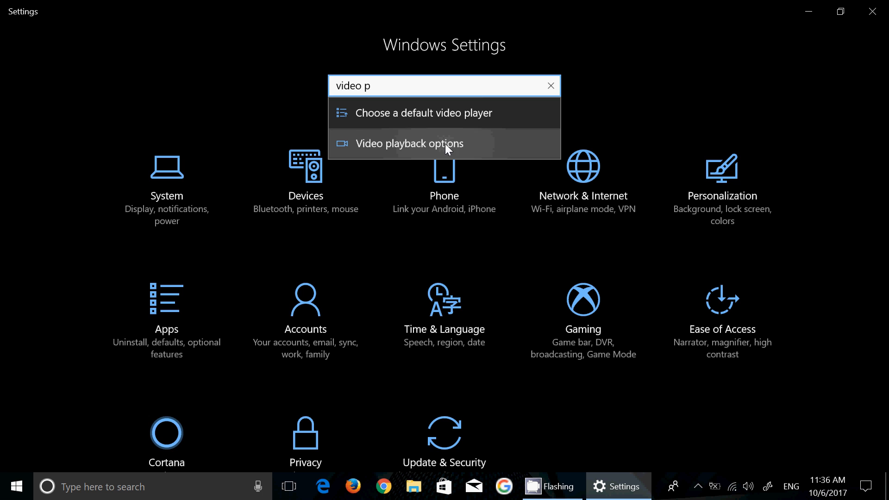
pyautogui.click(409, 143)
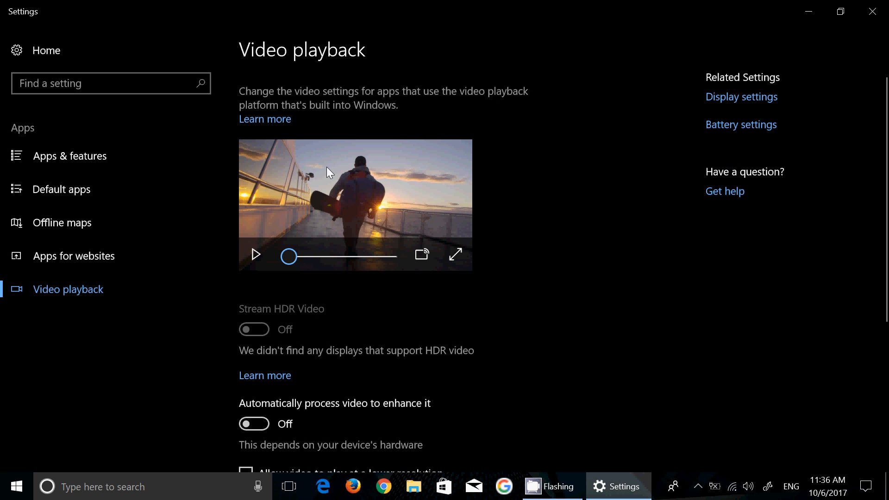
pyautogui.moveTo(713, 228)
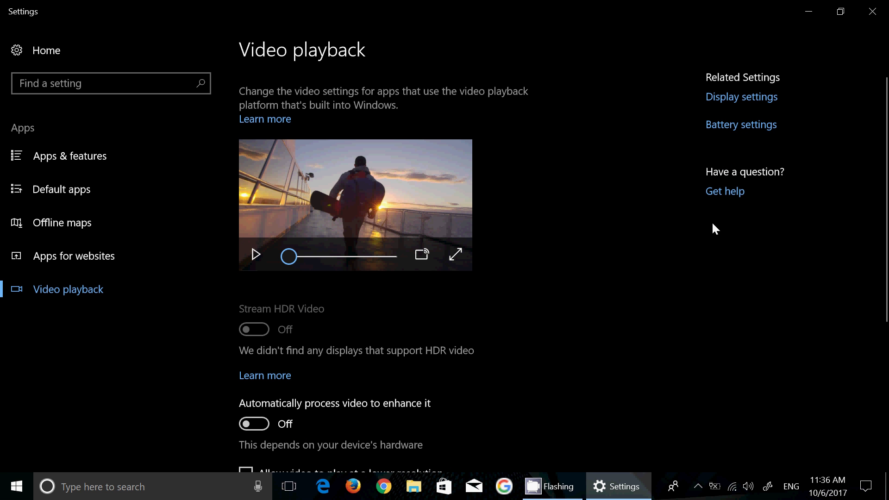
pyautogui.moveTo(690, 393)
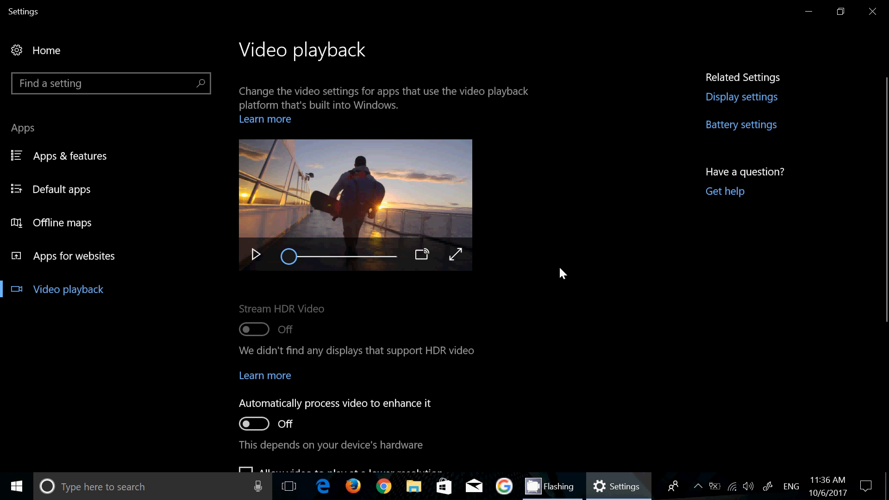
pyautogui.scroll(-3)
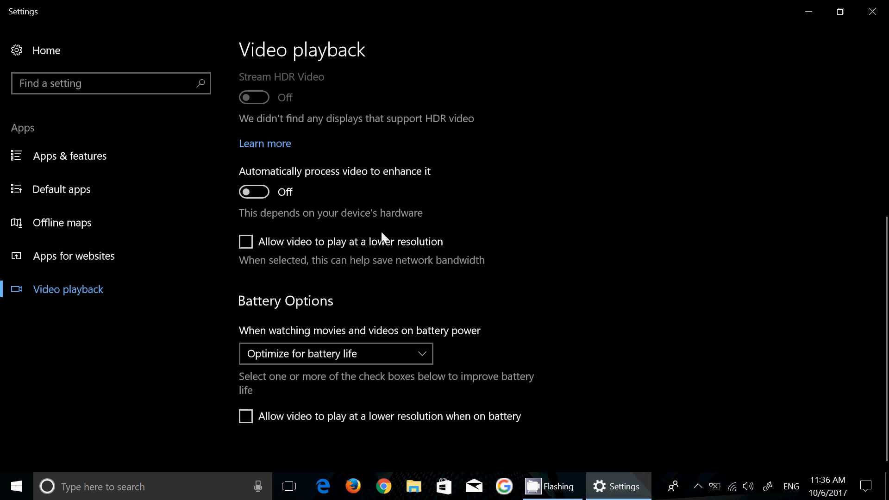
pyautogui.moveTo(639, 341)
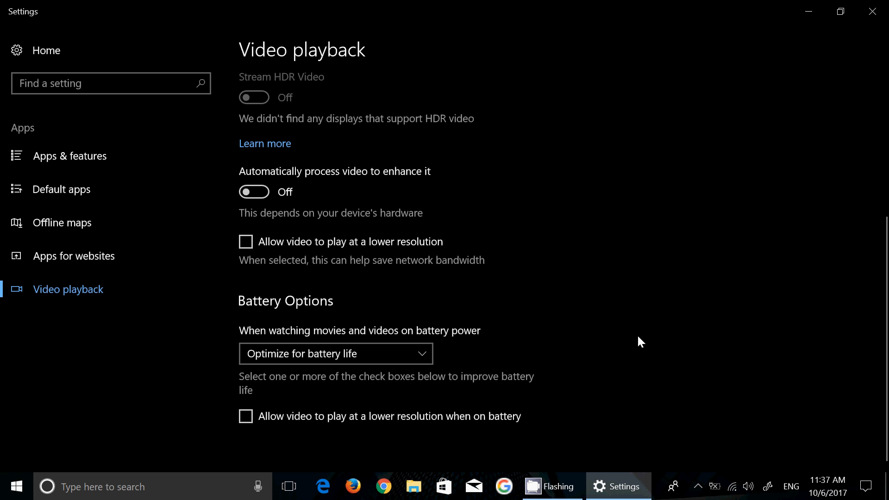
pyautogui.moveTo(448, 257)
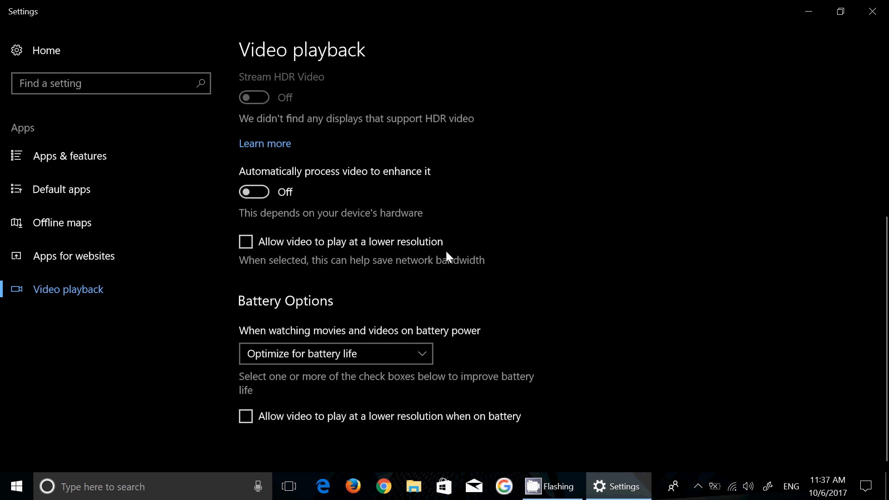
pyautogui.moveTo(512, 241)
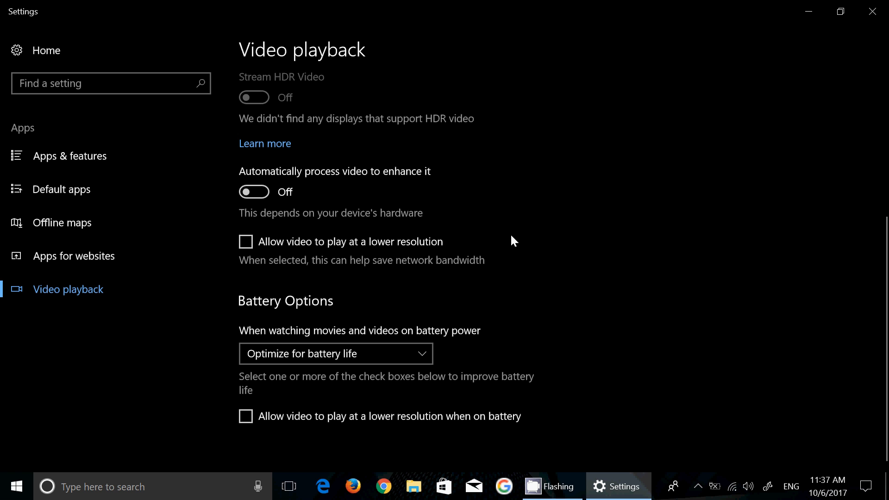
pyautogui.moveTo(42, 24)
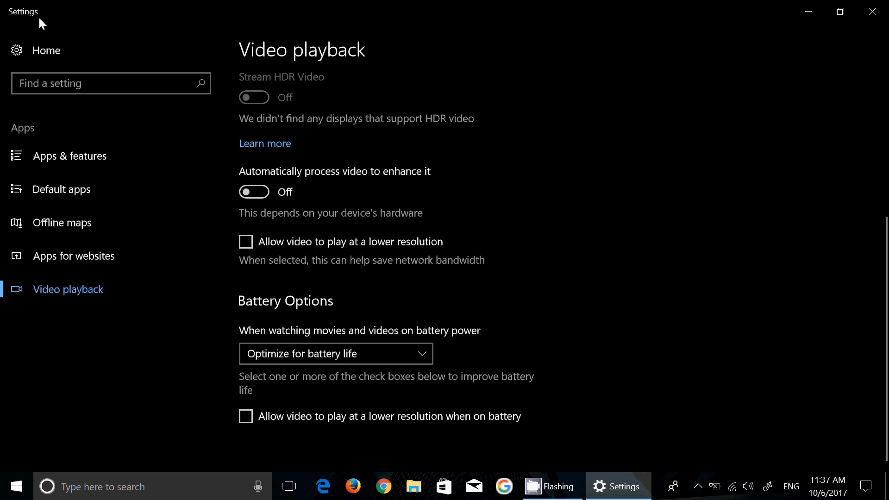
pyautogui.moveTo(438, 274)
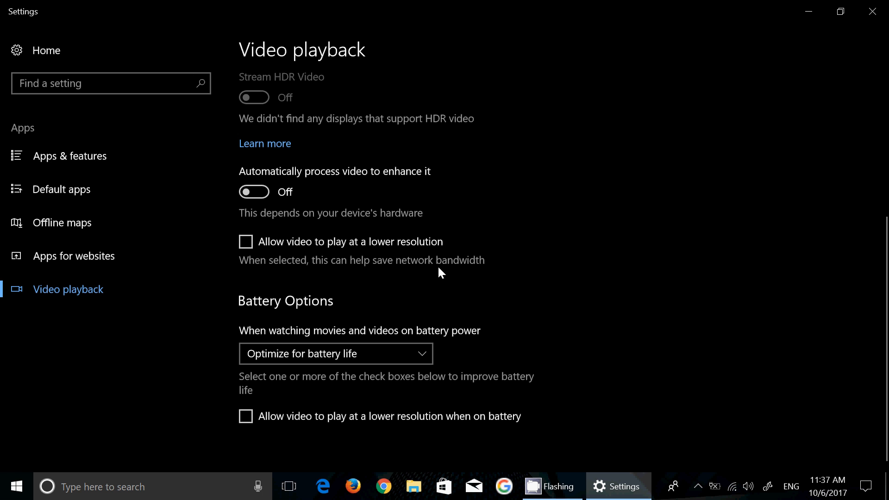
pyautogui.moveTo(26, 29)
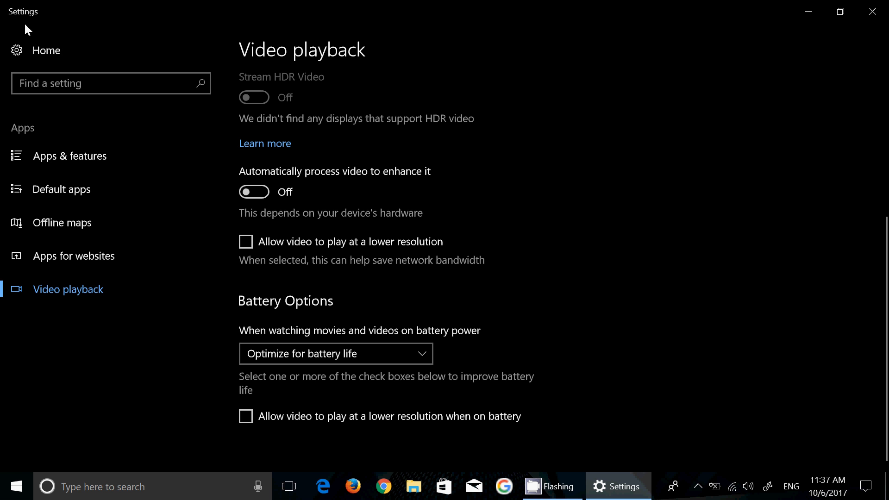
# Return home and open Update & Security's Windows Update page
pyautogui.click(15, 12)
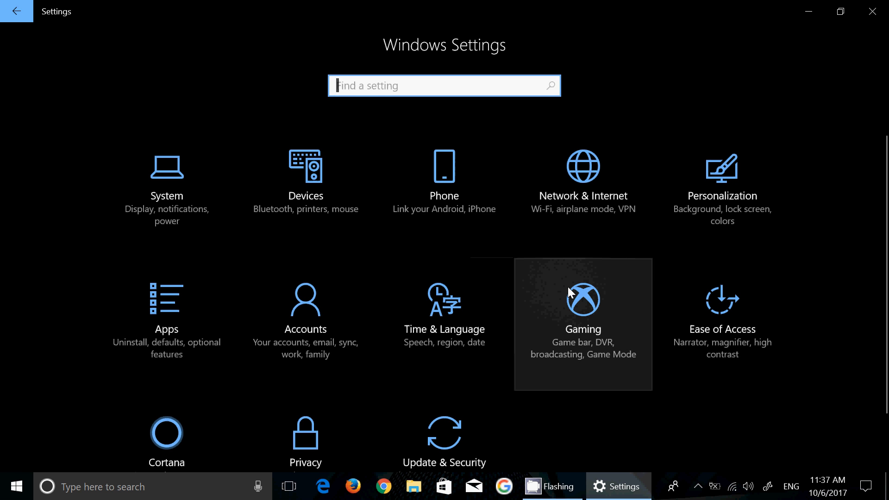
pyautogui.moveTo(676, 424)
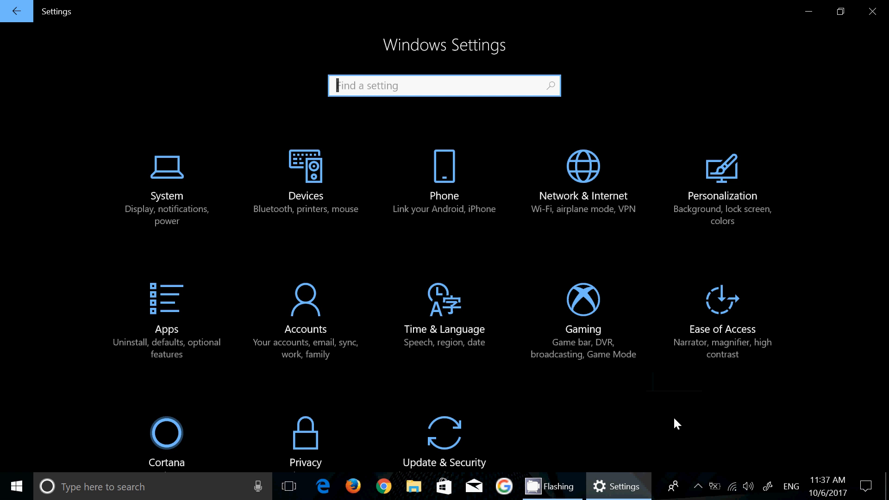
pyautogui.moveTo(449, 441)
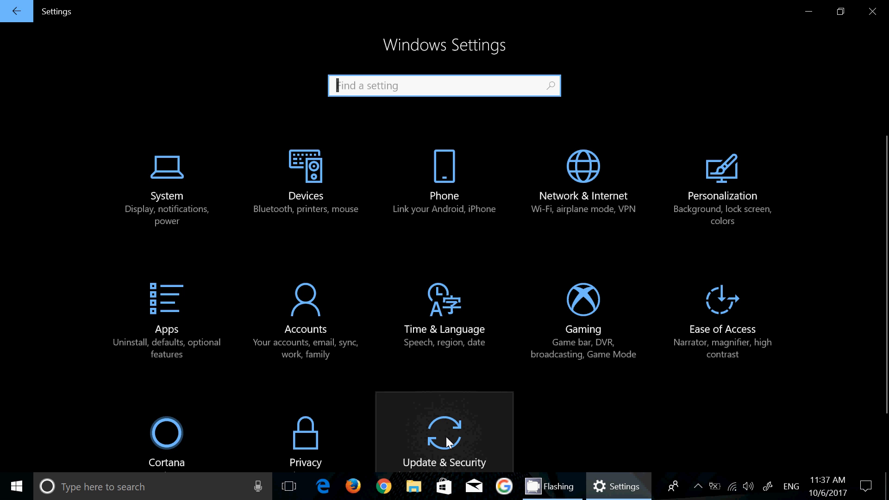
pyautogui.click(444, 432)
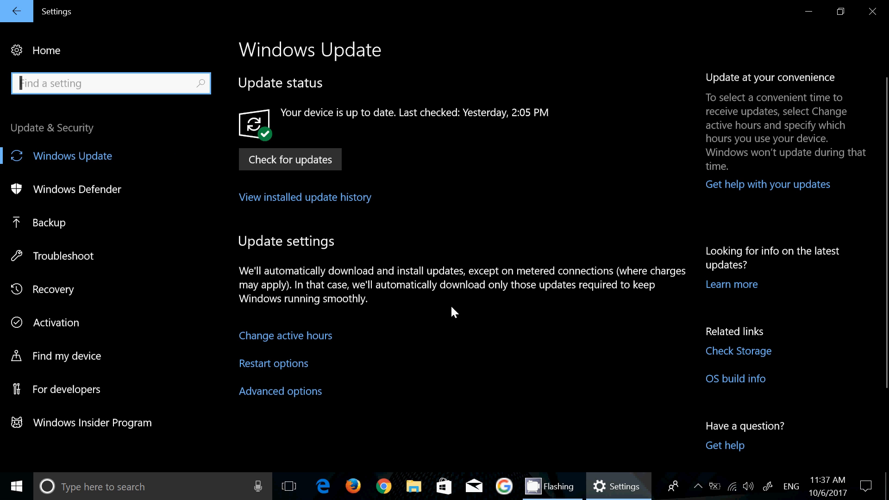
pyautogui.moveTo(467, 253)
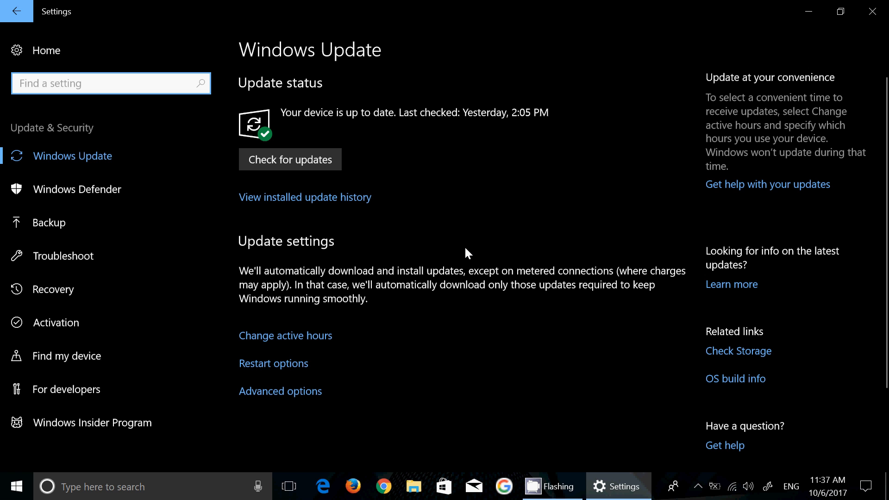
pyautogui.moveTo(437, 234)
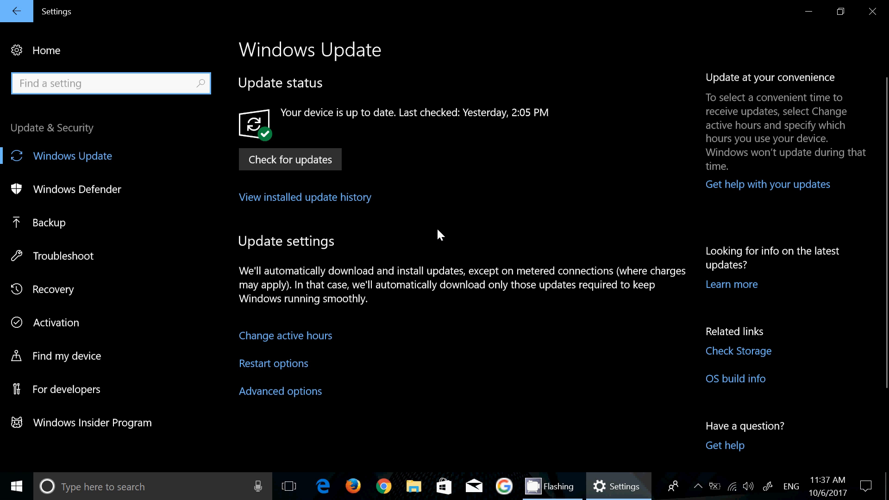
pyautogui.moveTo(141, 168)
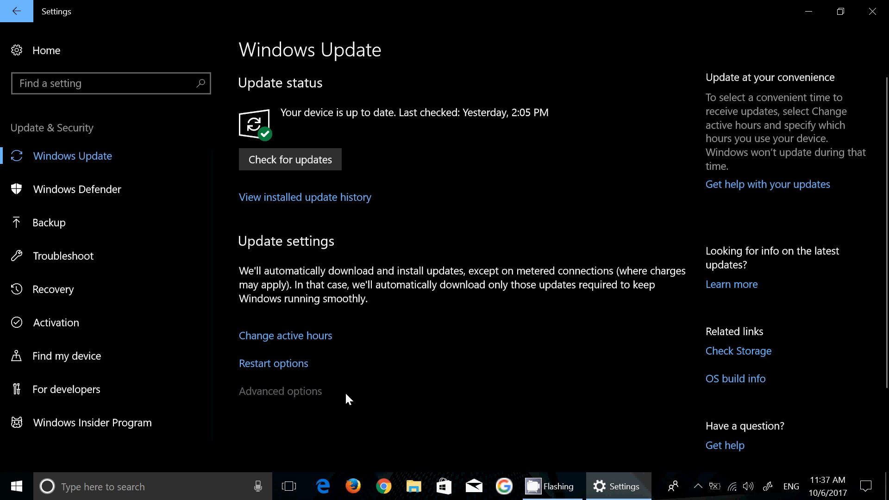
# Go through Advanced options into Delivery Optimization and scroll its page
pyautogui.click(280, 391)
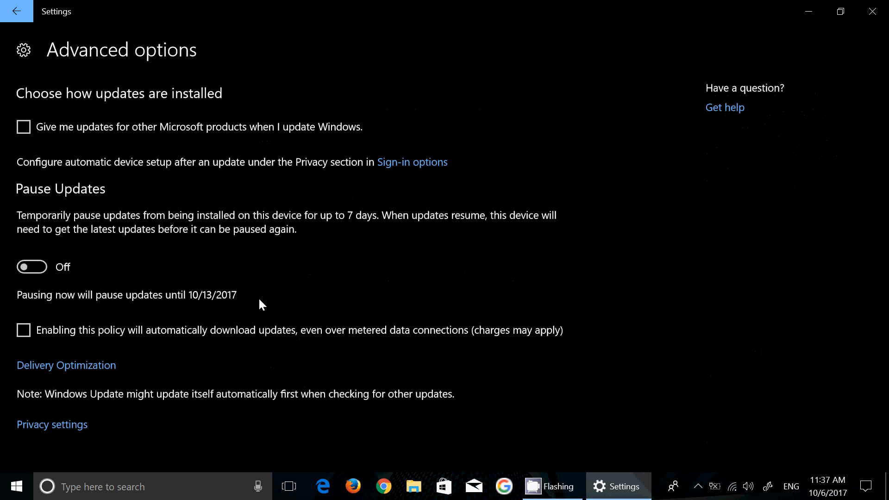
pyautogui.moveTo(177, 258)
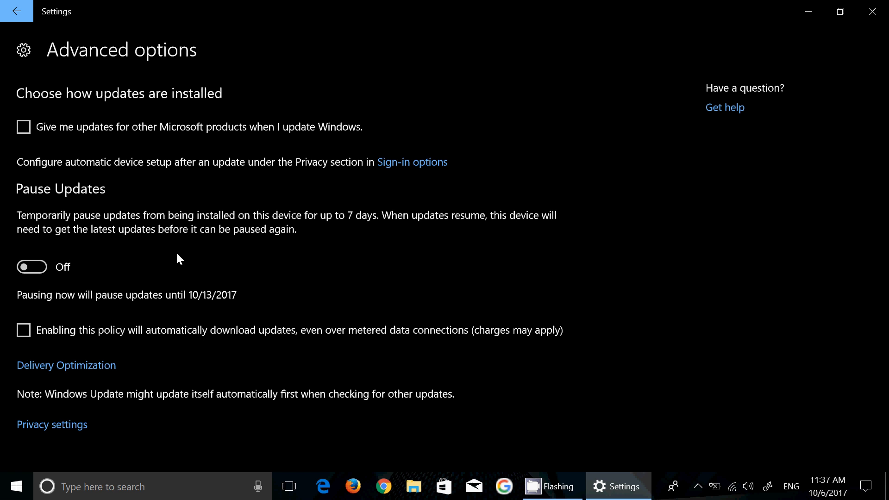
pyautogui.moveTo(299, 310)
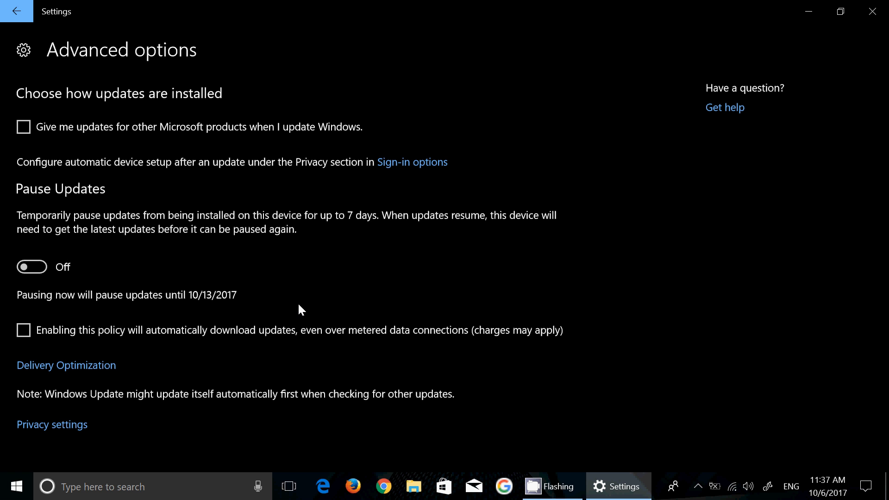
pyautogui.moveTo(278, 289)
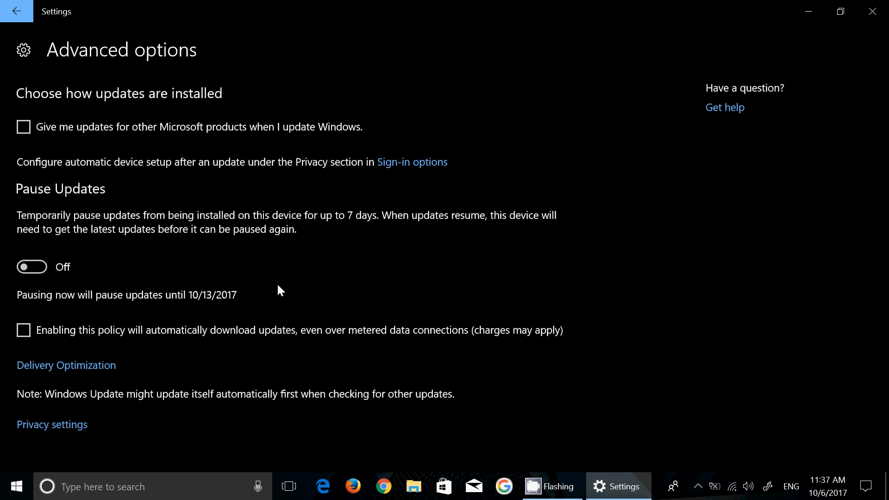
pyautogui.moveTo(283, 300)
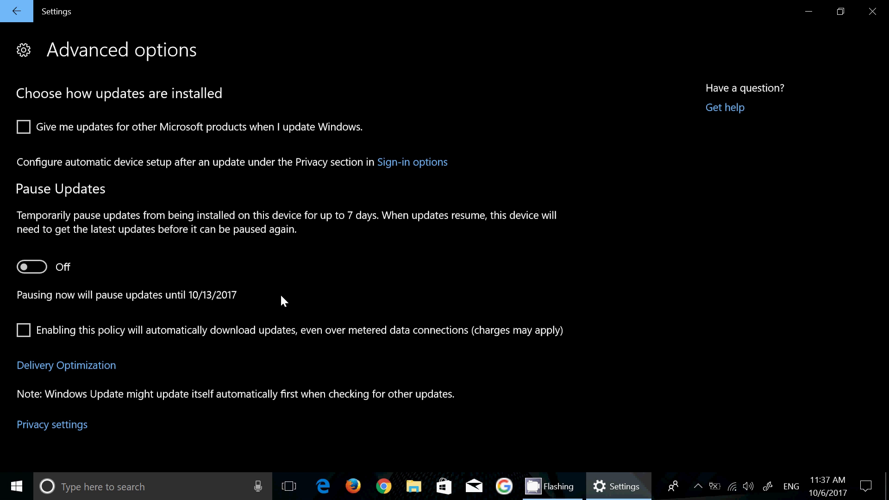
pyautogui.click(66, 365)
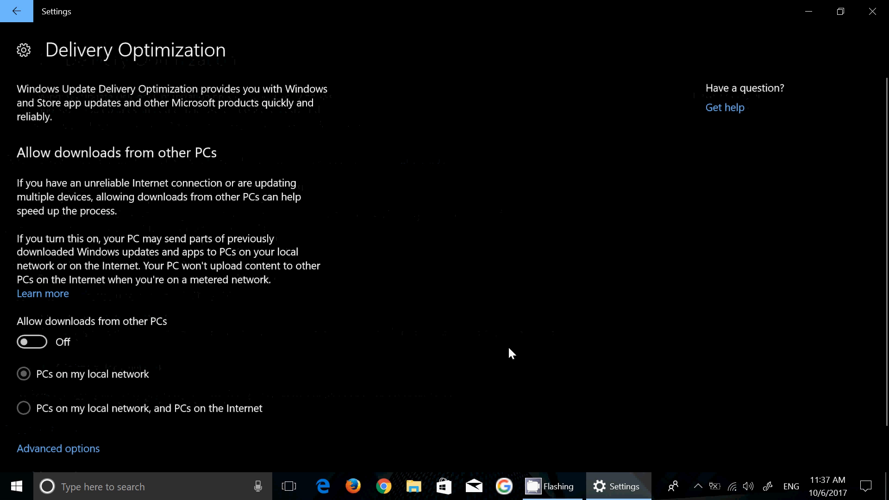
pyautogui.scroll(-3)
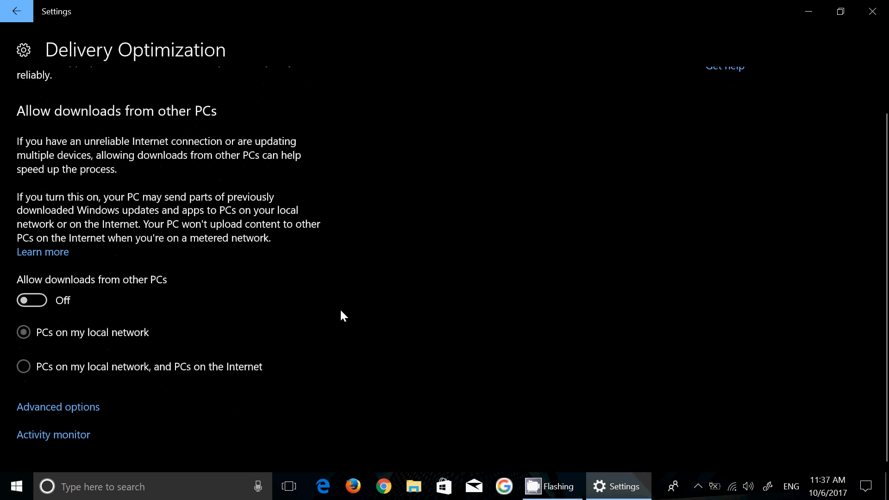
# Open Delivery Optimization Advanced options, reviewing 50% upload bandwidth and 500 GB monthly cap
pyautogui.click(58, 407)
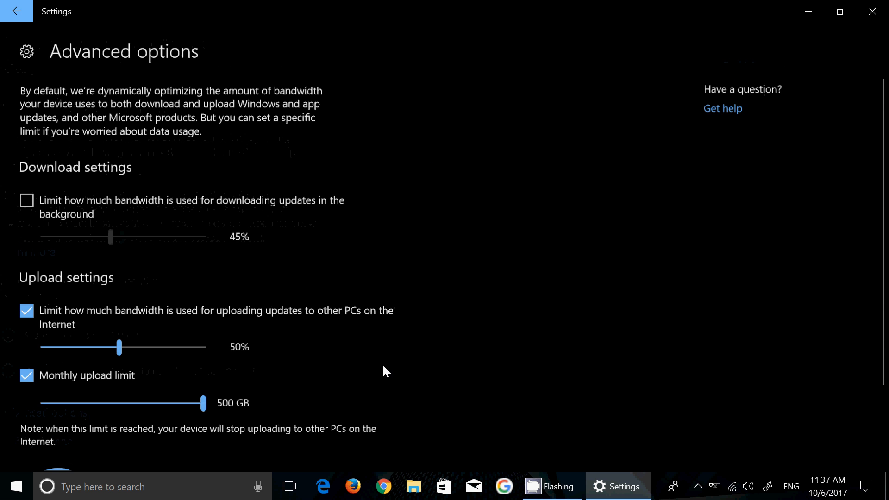
pyautogui.scroll(-3)
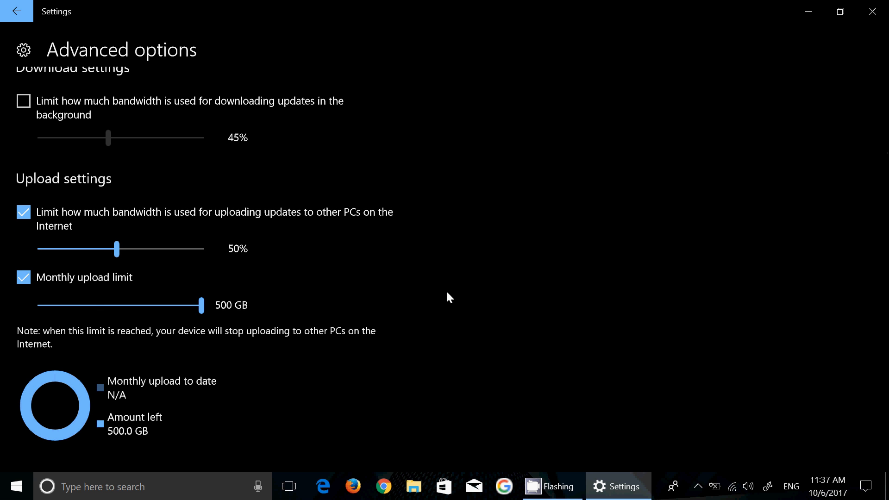
pyautogui.moveTo(434, 257)
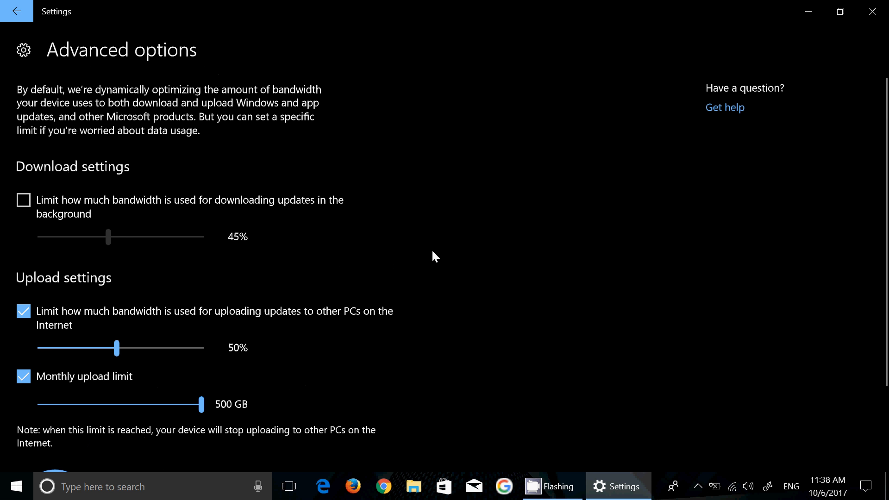
pyautogui.moveTo(155, 225)
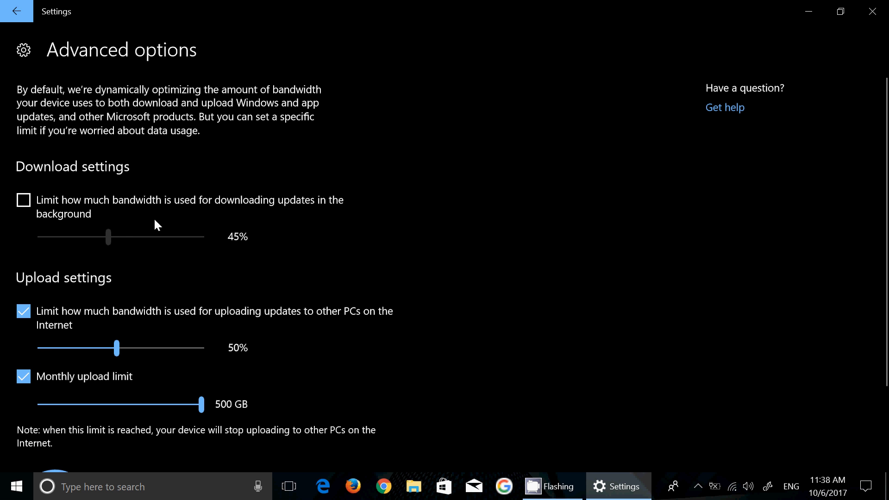
pyautogui.moveTo(52, 6)
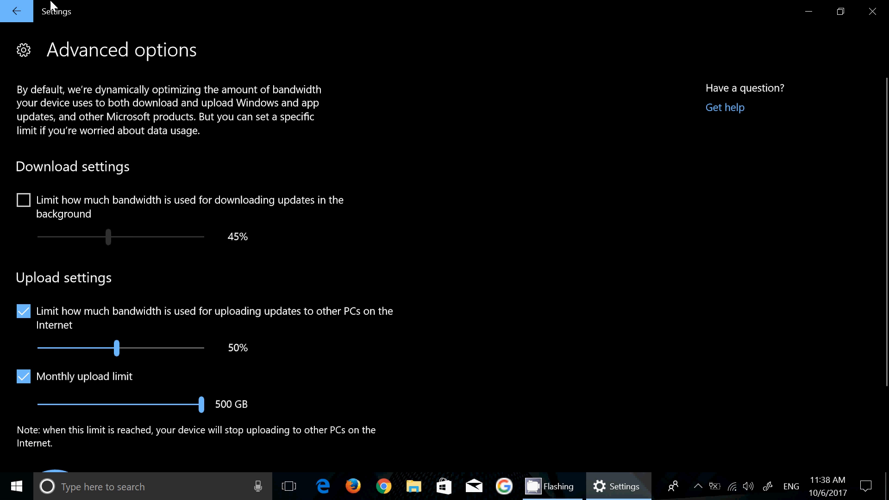
pyautogui.moveTo(358, 183)
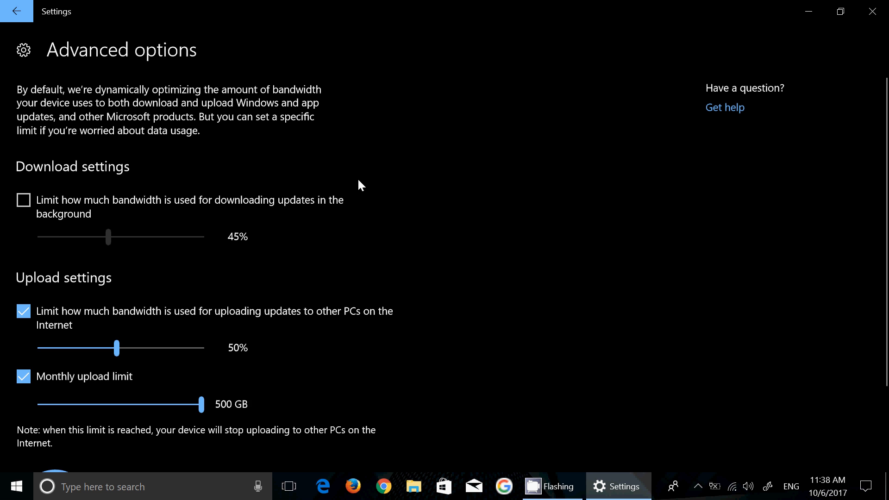
pyautogui.scroll(-3)
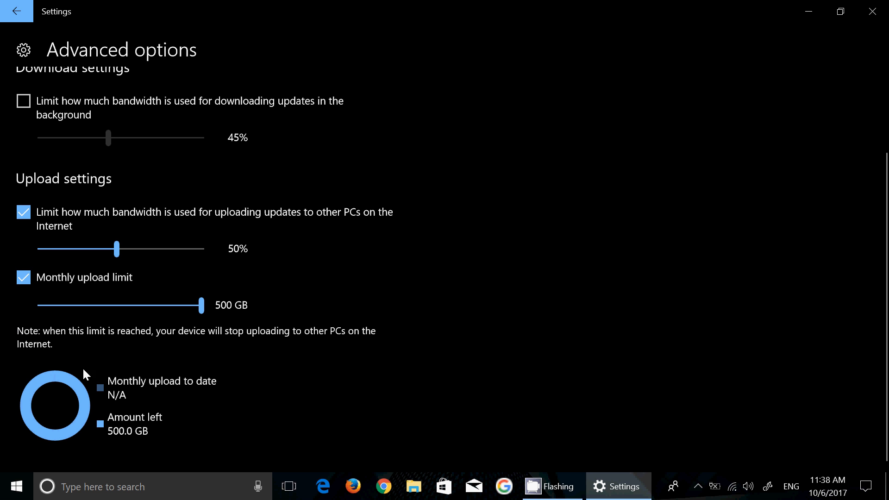
pyautogui.moveTo(457, 411)
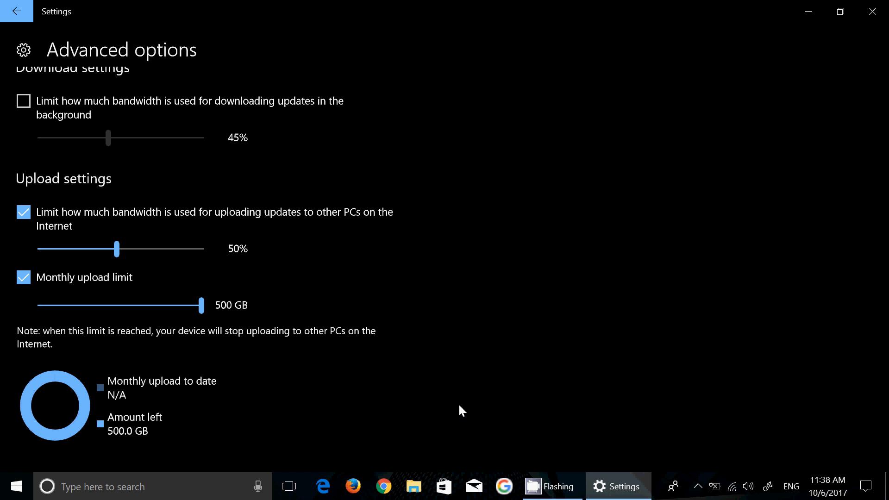
pyautogui.moveTo(165, 407)
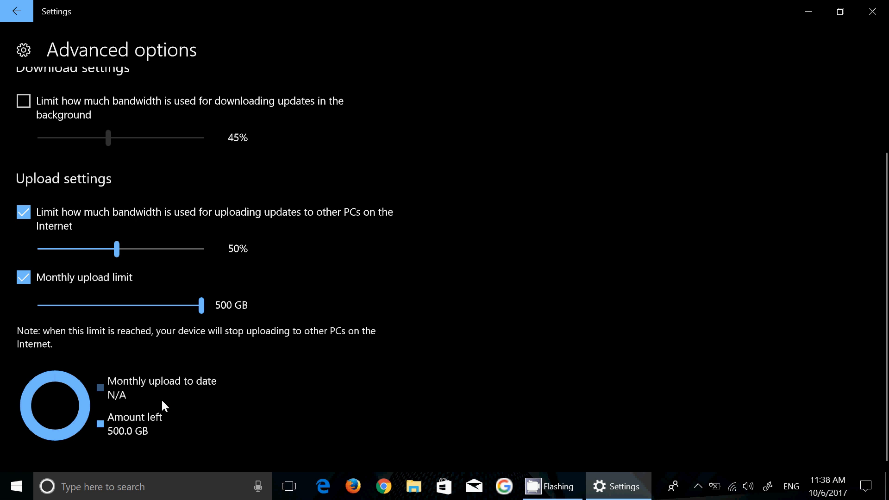
pyautogui.moveTo(375, 395)
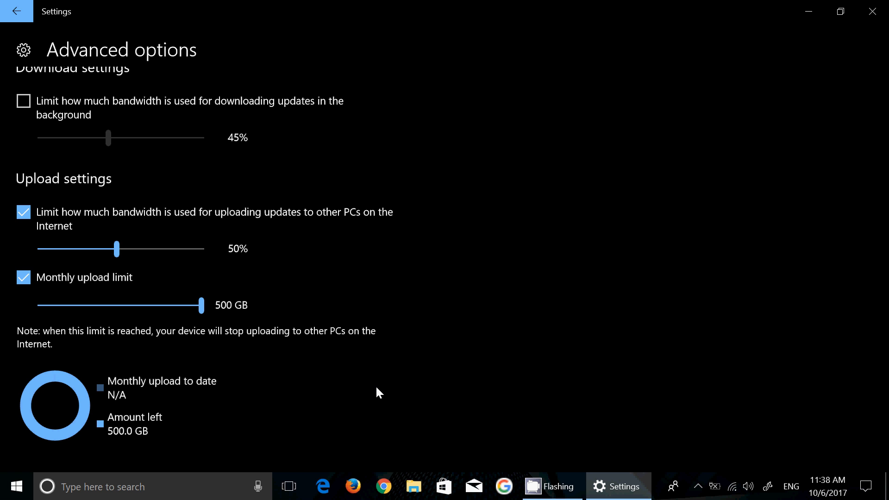
pyautogui.moveTo(86, 410)
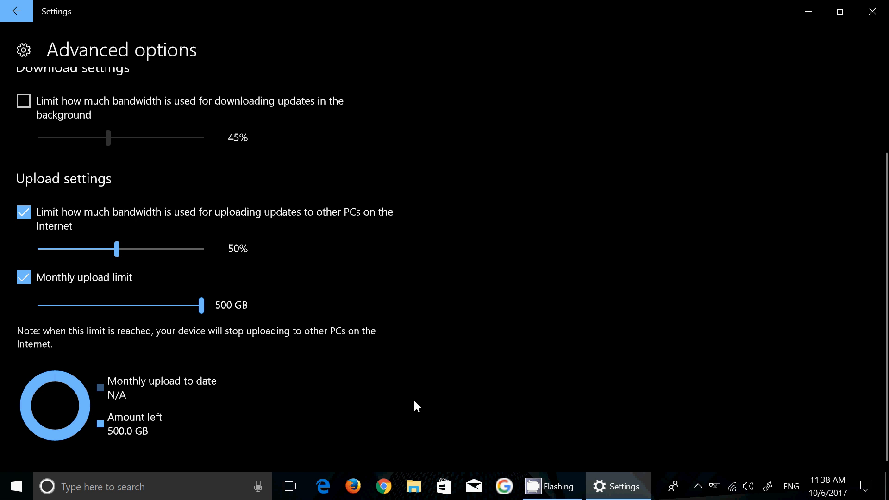
pyautogui.moveTo(433, 354)
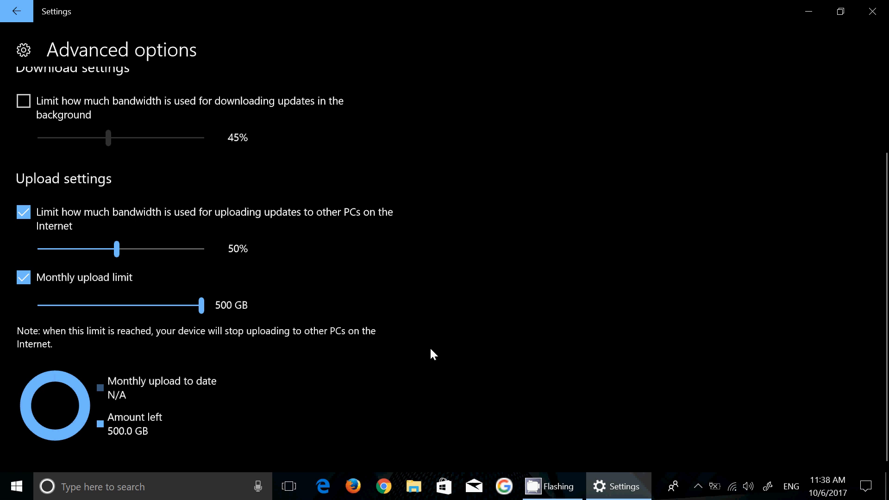
pyautogui.moveTo(386, 114)
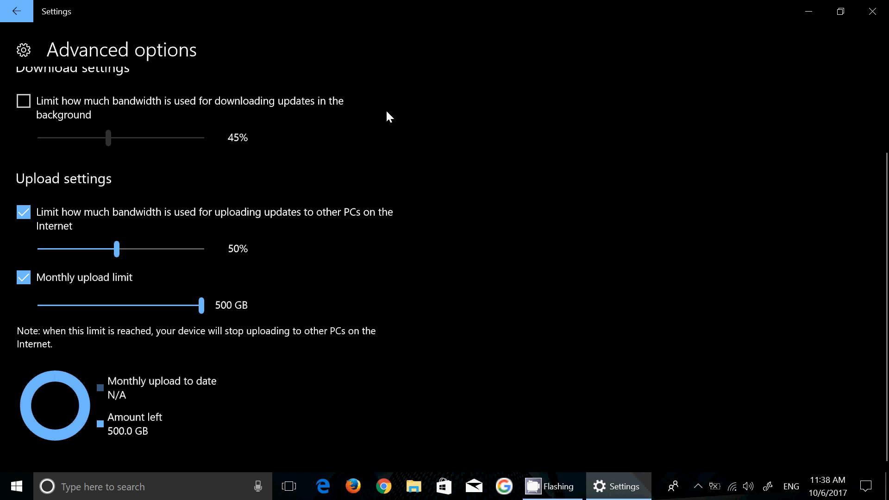
pyautogui.moveTo(393, 75)
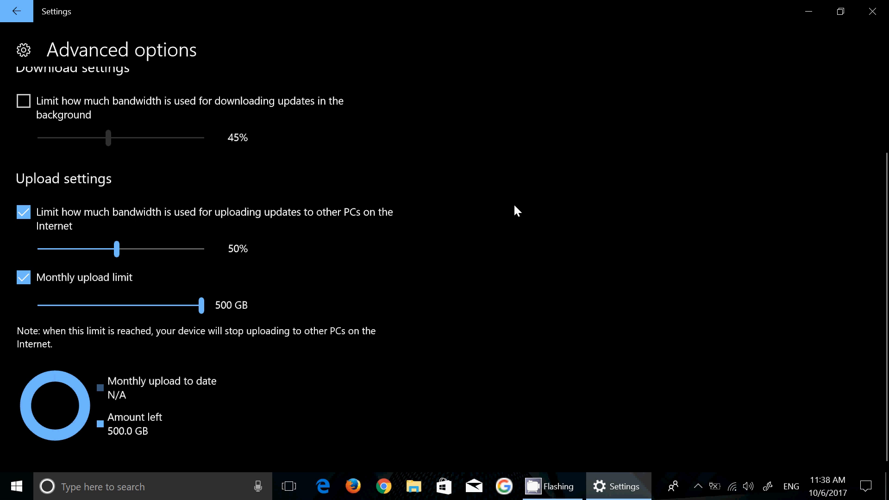
pyautogui.moveTo(32, 19)
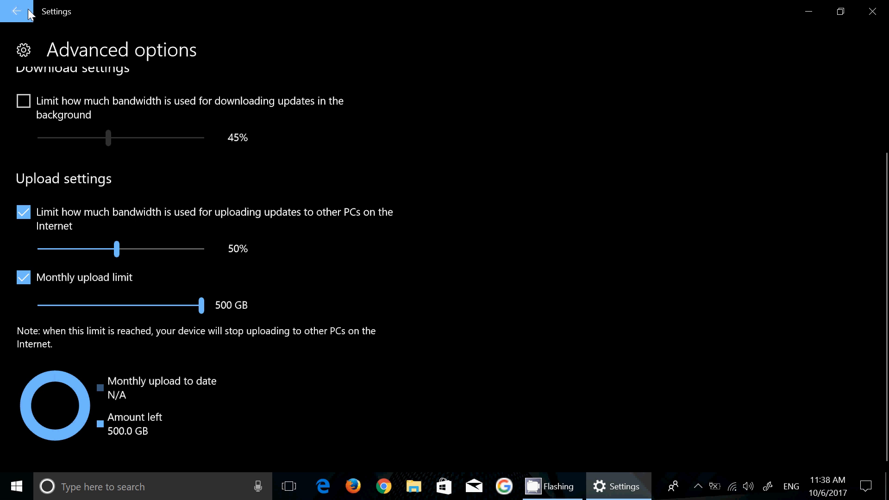
# Back out through Delivery Optimization, Advanced options and Windows Update to the Settings home
pyautogui.click(21, 12)
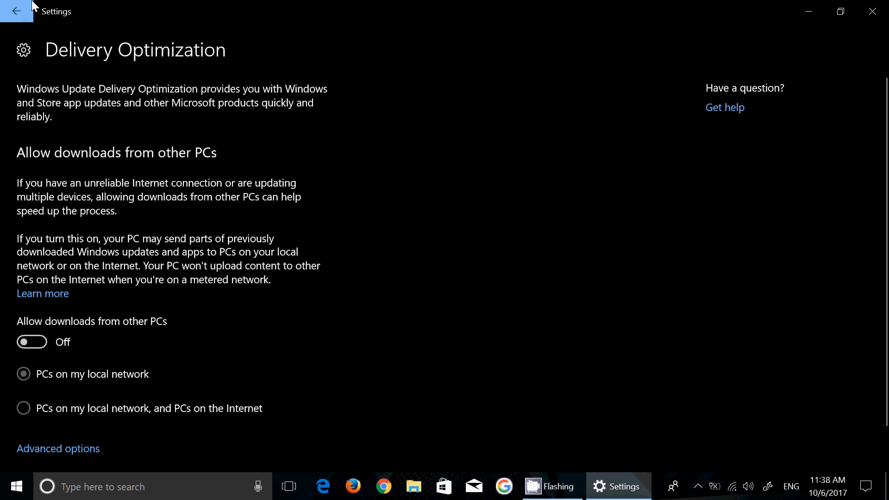
pyautogui.click(57, 448)
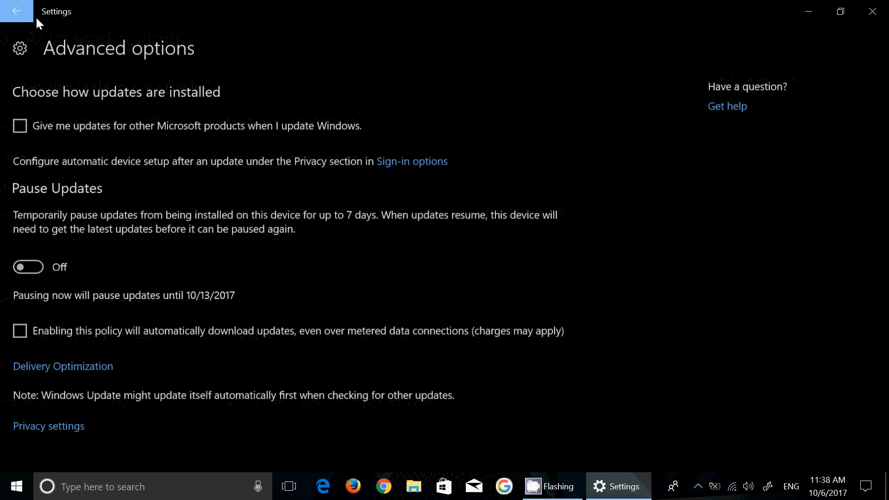
pyautogui.moveTo(590, 367)
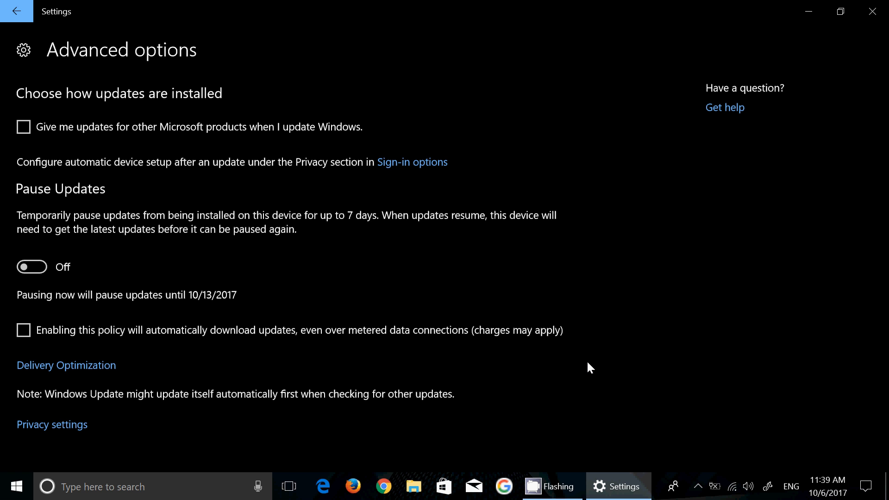
pyautogui.moveTo(20, 24)
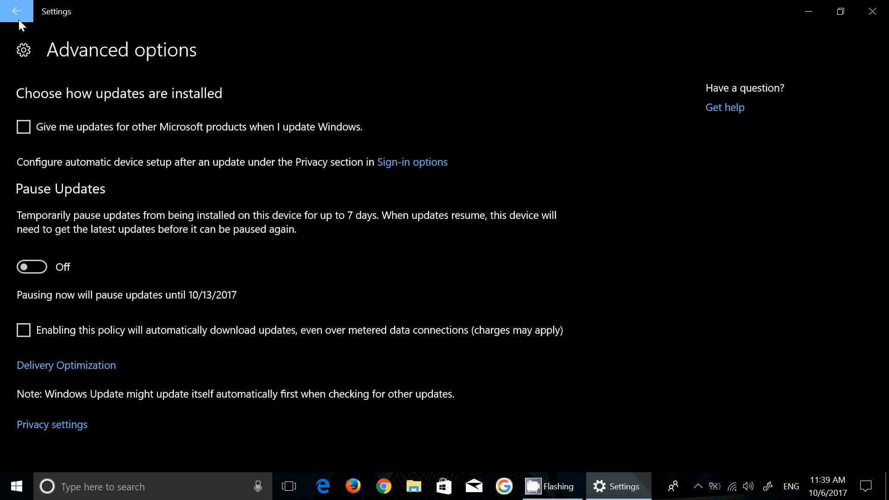
pyautogui.click(15, 12)
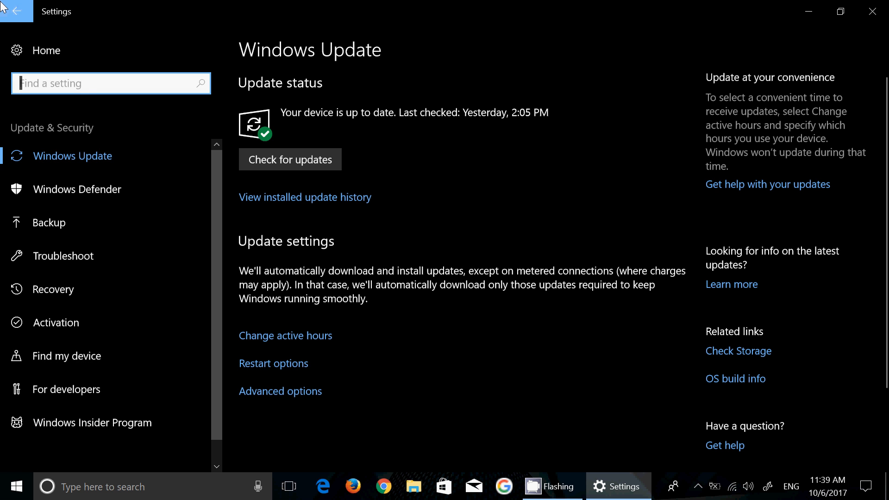
pyautogui.click(17, 12)
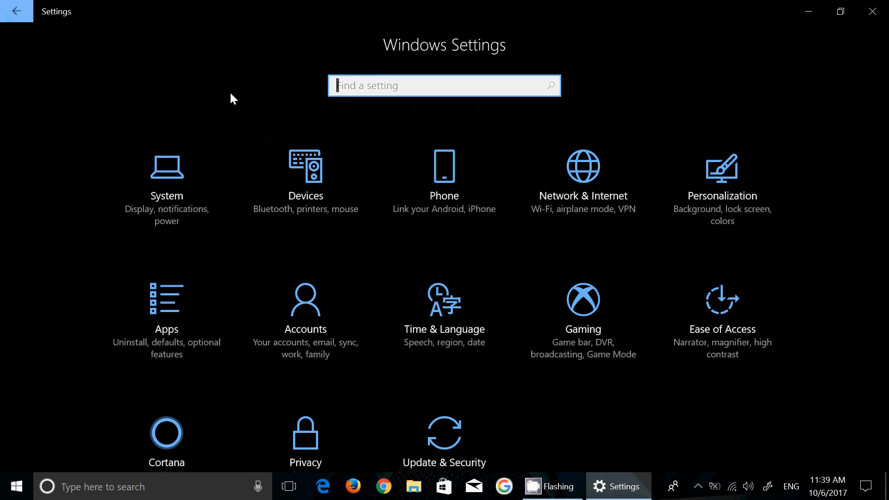
pyautogui.click(166, 434)
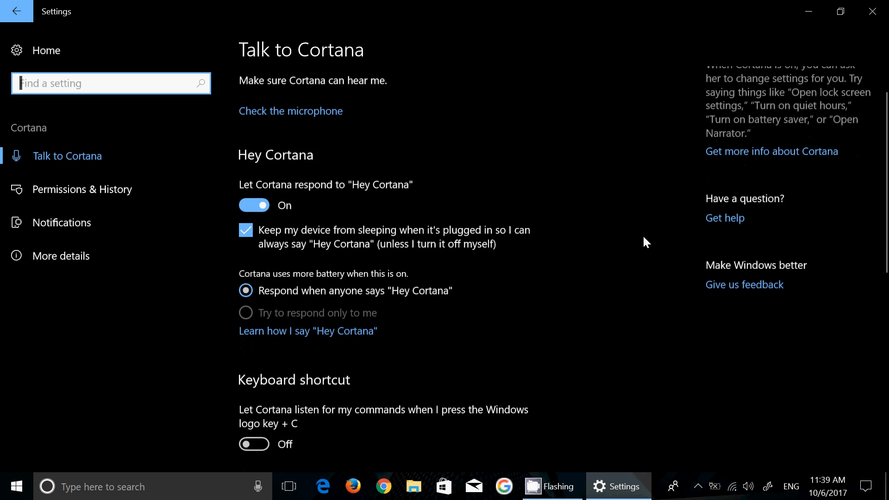
pyautogui.scroll(-3)
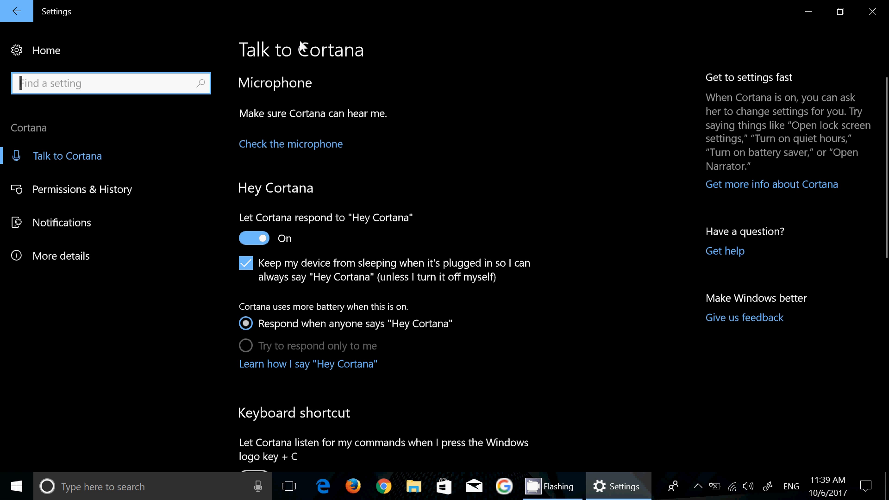
pyautogui.click(16, 12)
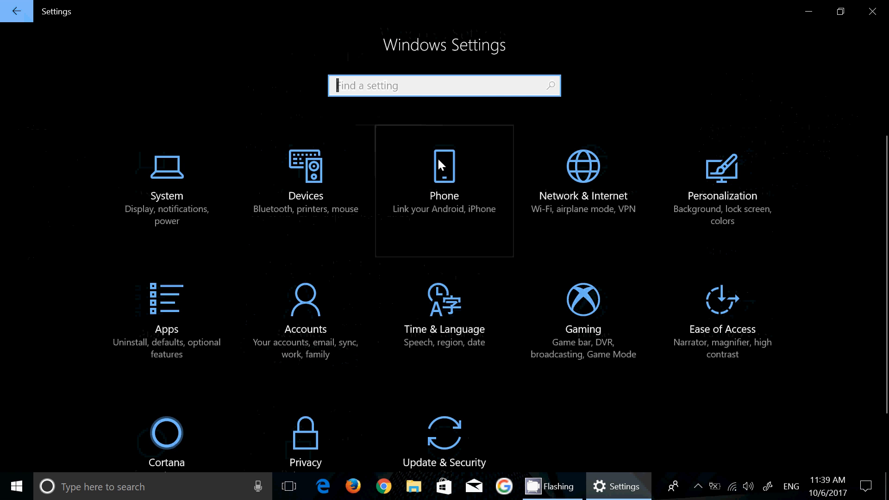
# View the Your phone page with its linked Android phone, then go back home
pyautogui.click(452, 185)
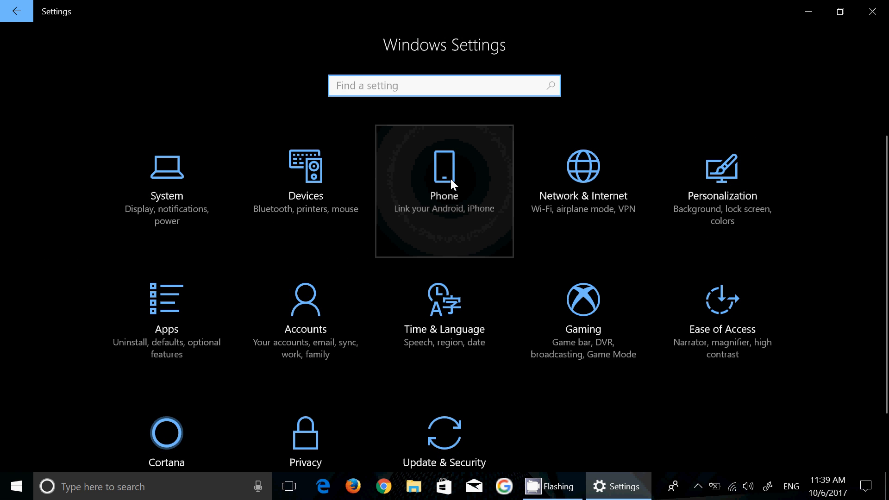
pyautogui.click(444, 183)
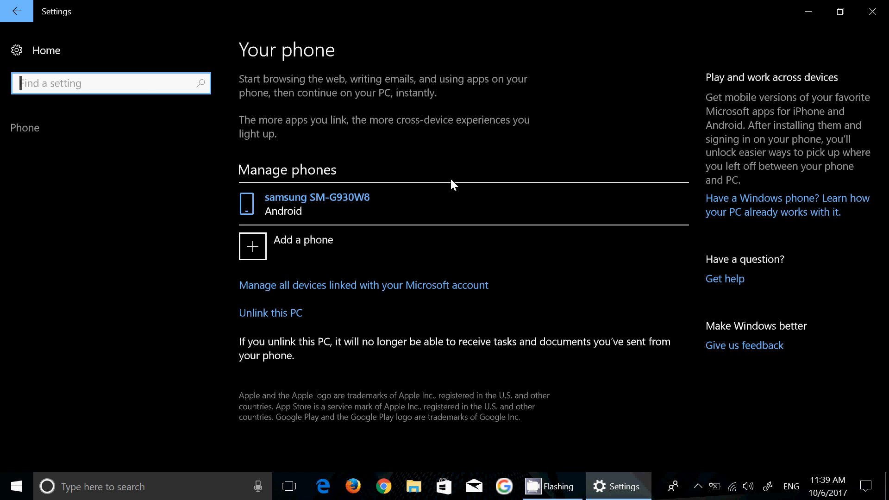
pyautogui.moveTo(764, 81)
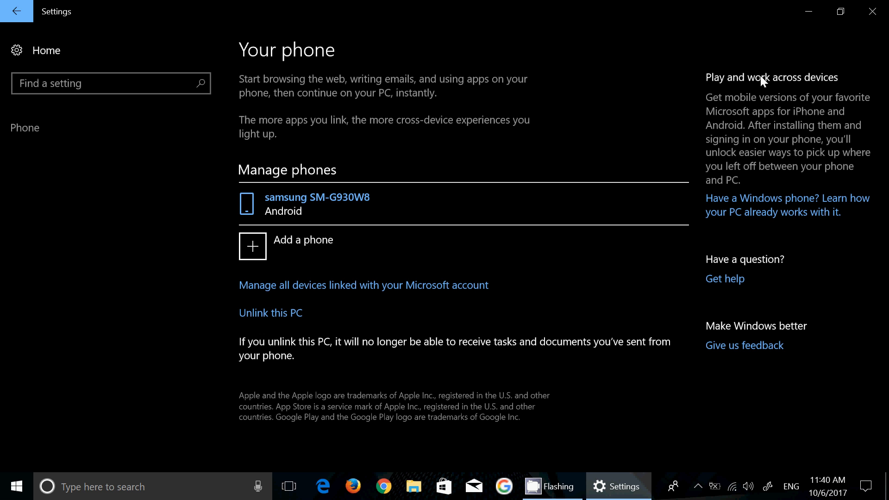
pyautogui.moveTo(31, 24)
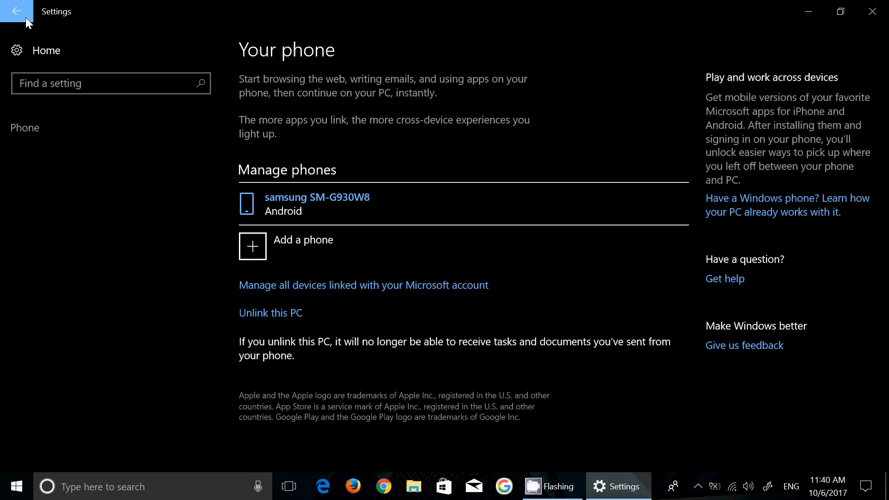
pyautogui.click(17, 11)
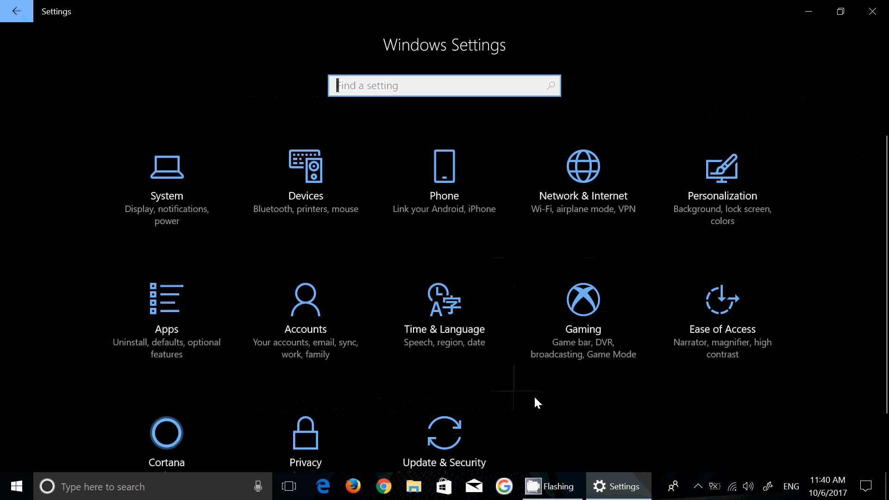
pyautogui.moveTo(650, 434)
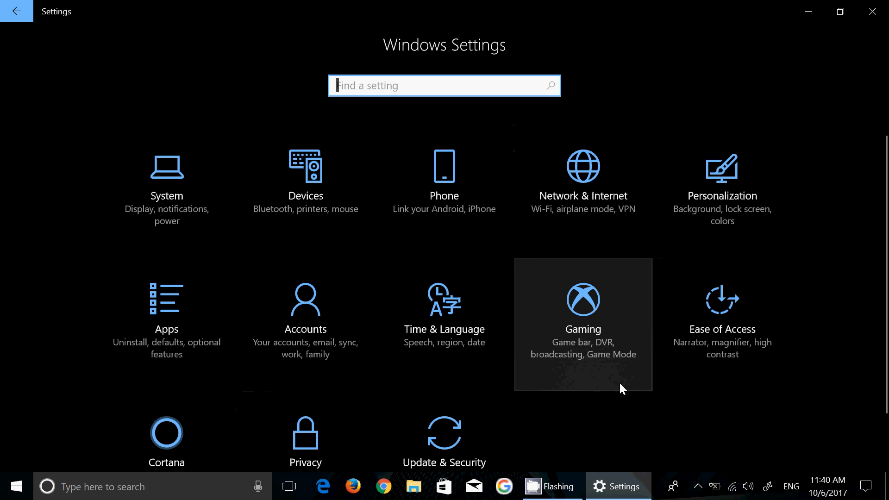
pyautogui.moveTo(590, 430)
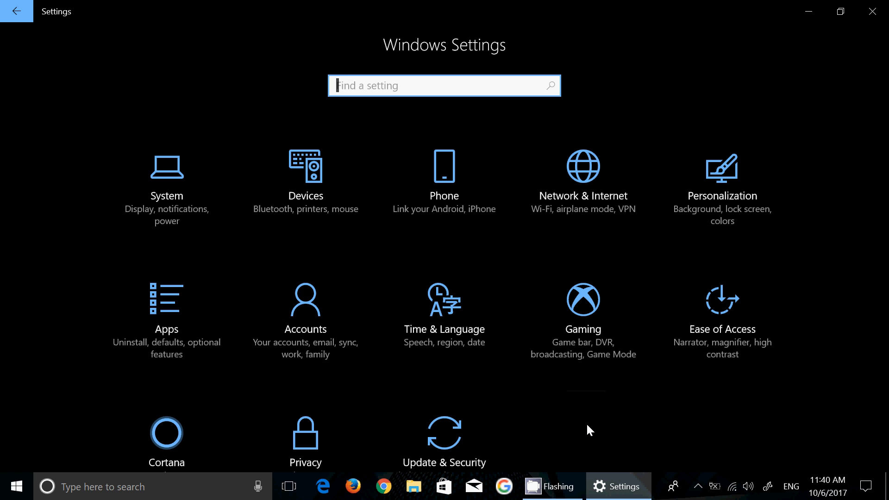
pyautogui.moveTo(588, 410)
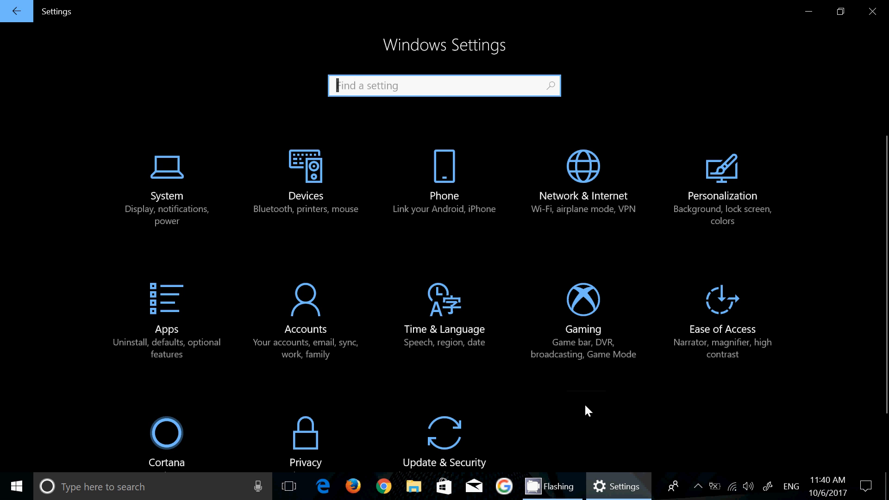
pyautogui.moveTo(593, 190)
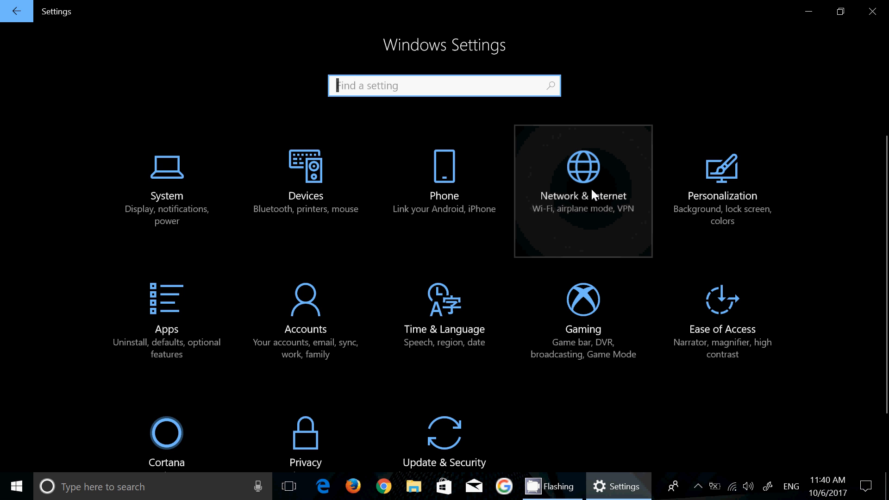
pyautogui.click(584, 166)
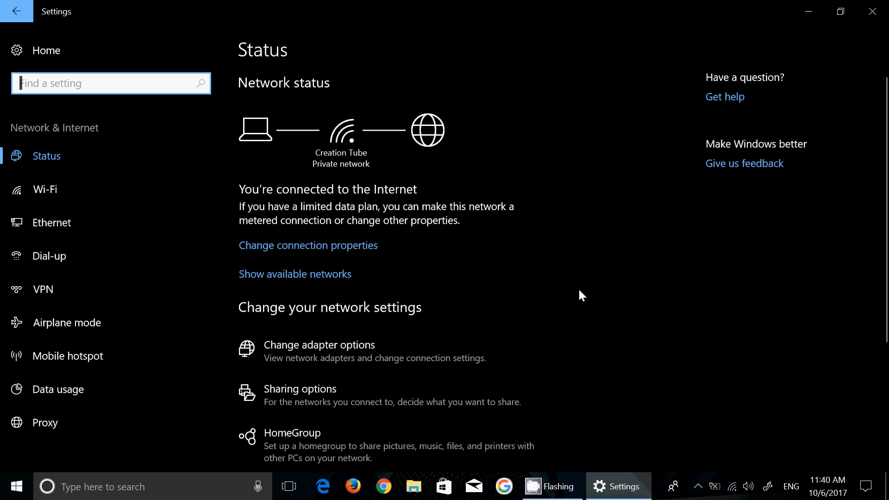
pyautogui.moveTo(55, 12)
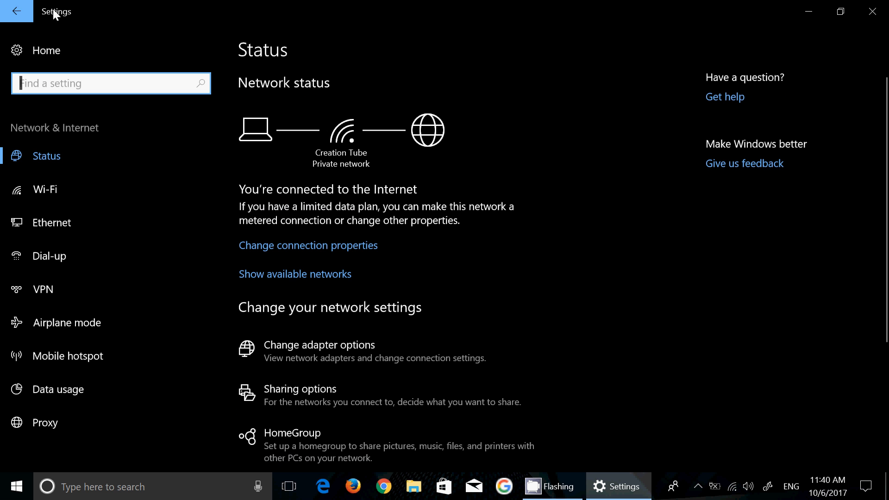
pyautogui.click(18, 11)
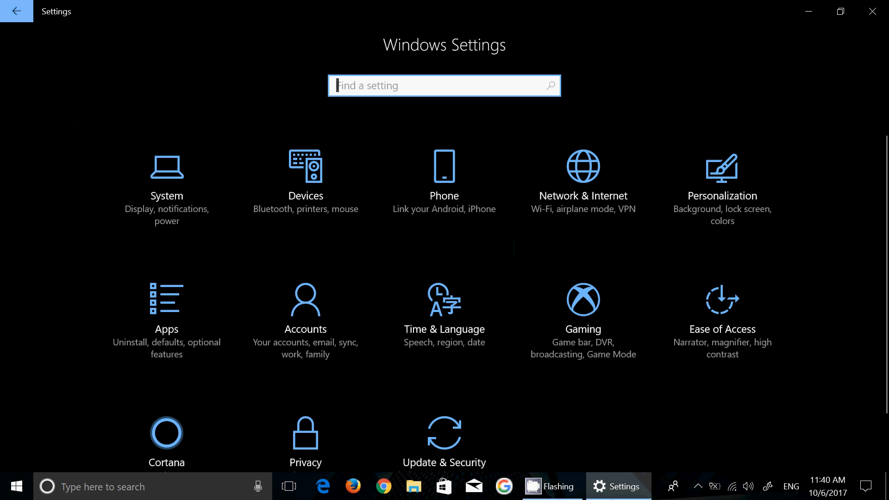
pyautogui.moveTo(594, 419)
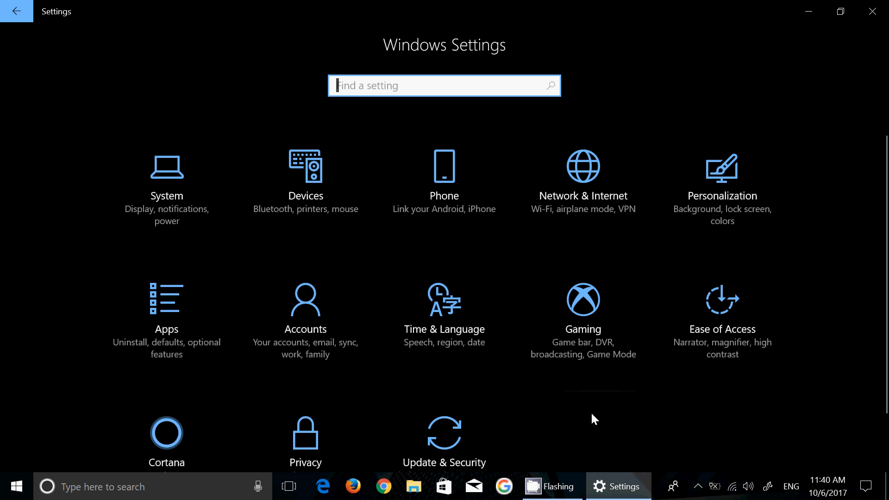
pyautogui.moveTo(652, 419)
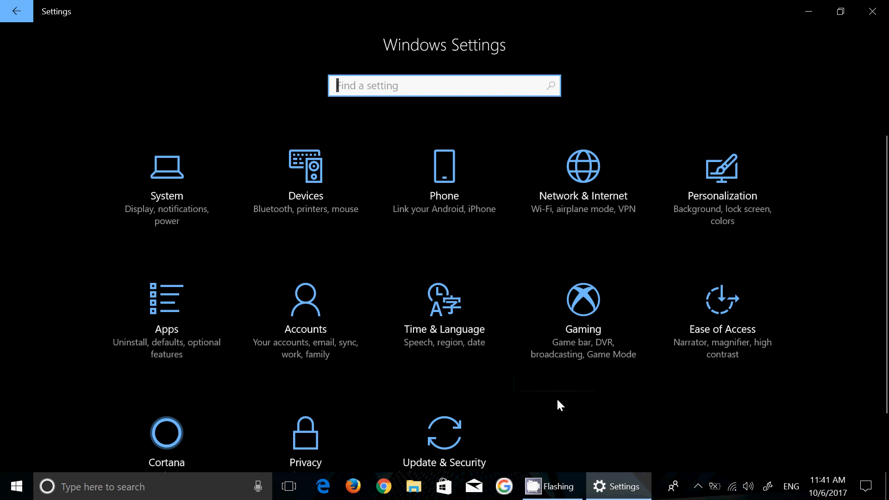
# Open Gaming settings and scroll through the Game bar page
pyautogui.click(583, 299)
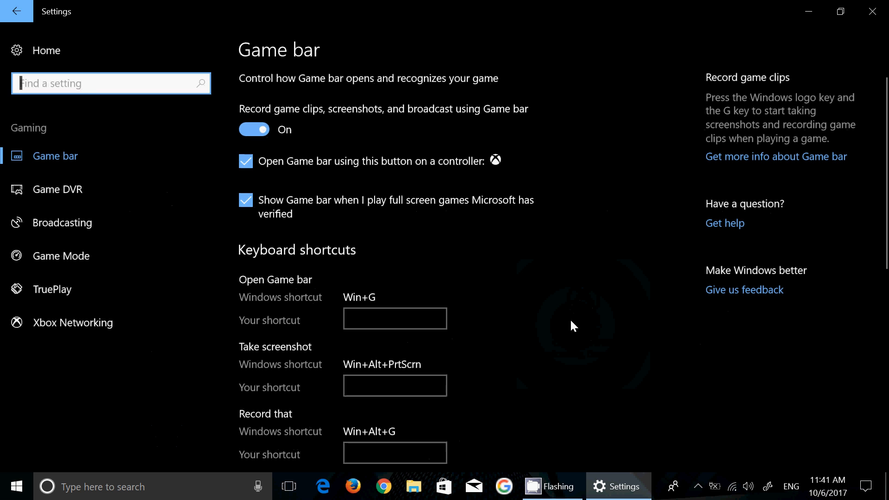
pyautogui.scroll(-3)
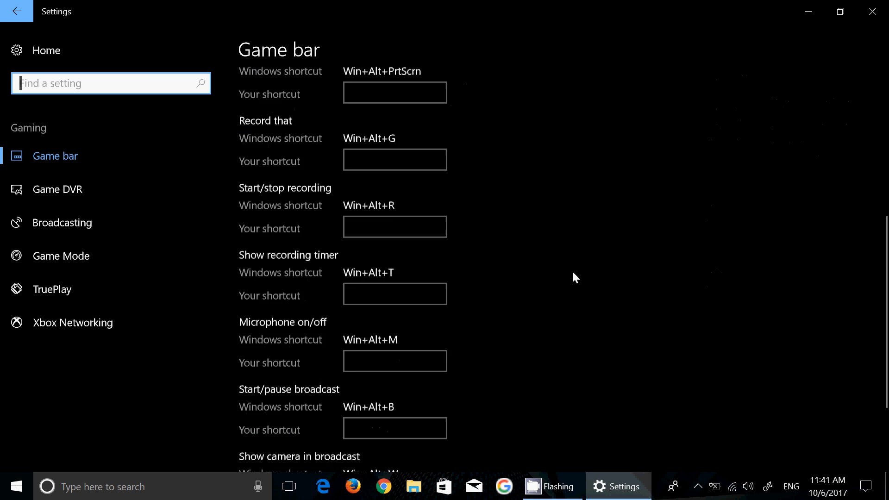
pyautogui.scroll(3)
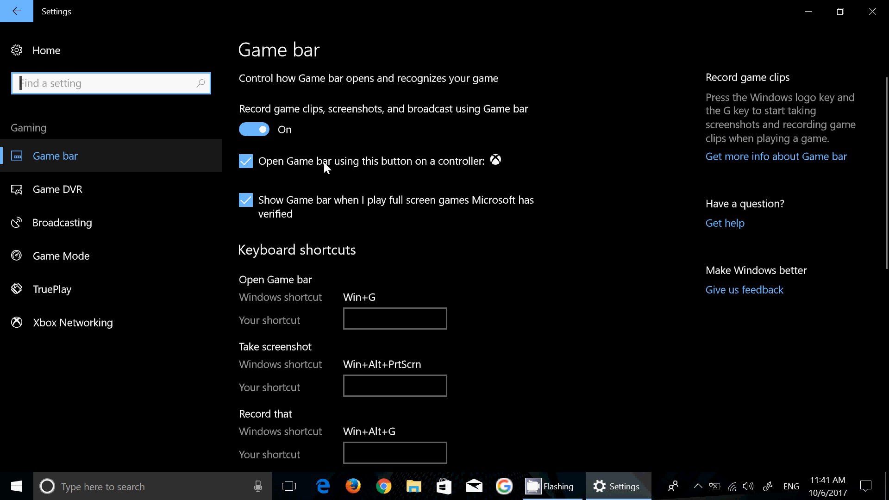
pyautogui.moveTo(595, 341)
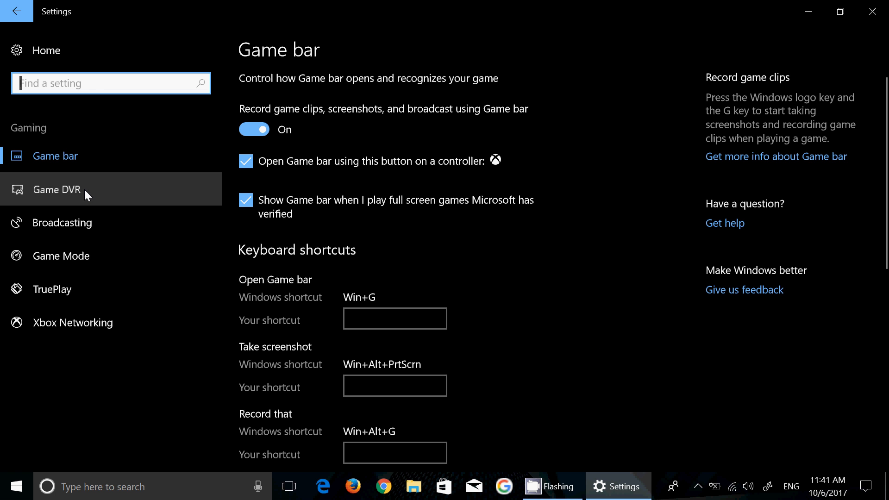
# Browse Game DVR, Broadcasting and Game Mode, ending on the TruePlay page
pyautogui.click(57, 189)
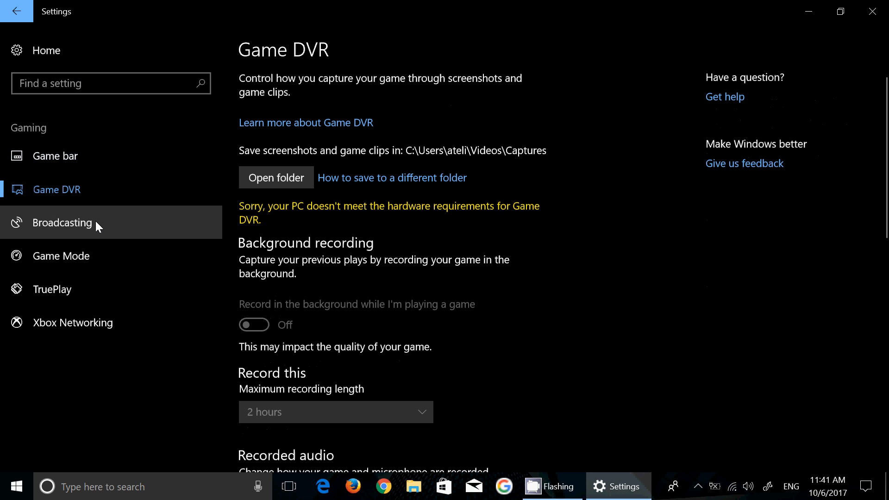
pyautogui.click(63, 223)
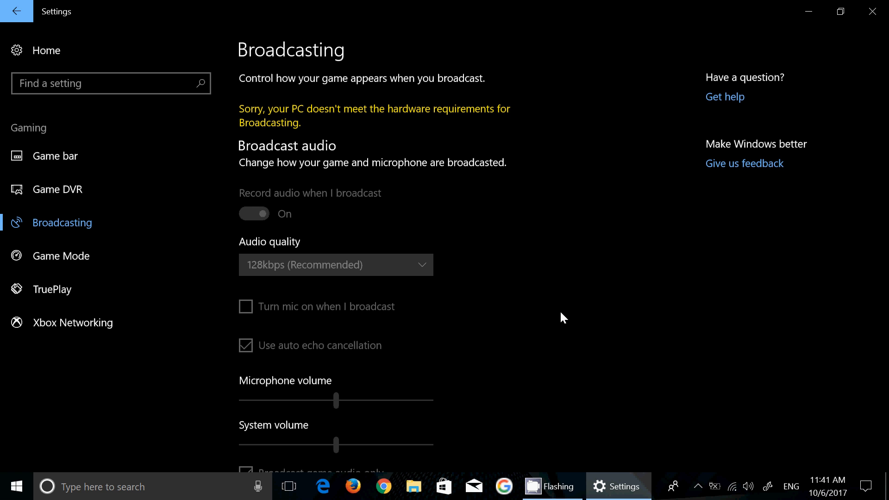
pyautogui.click(60, 256)
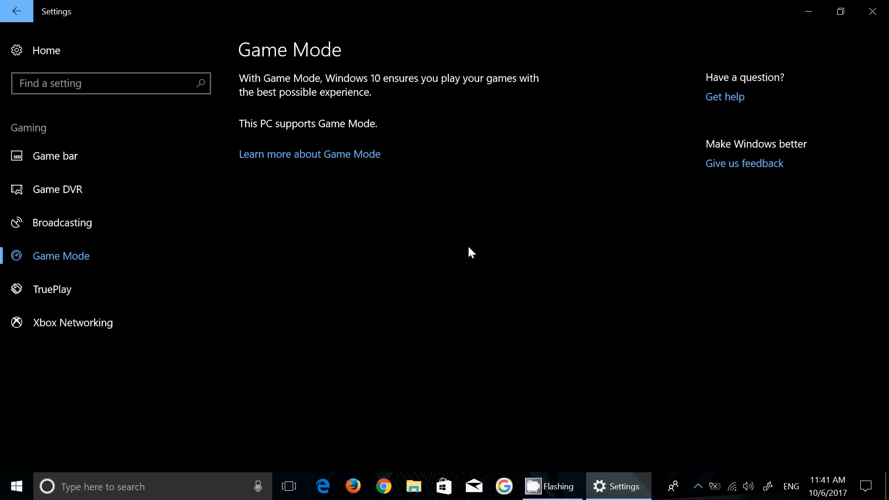
pyautogui.moveTo(54, 303)
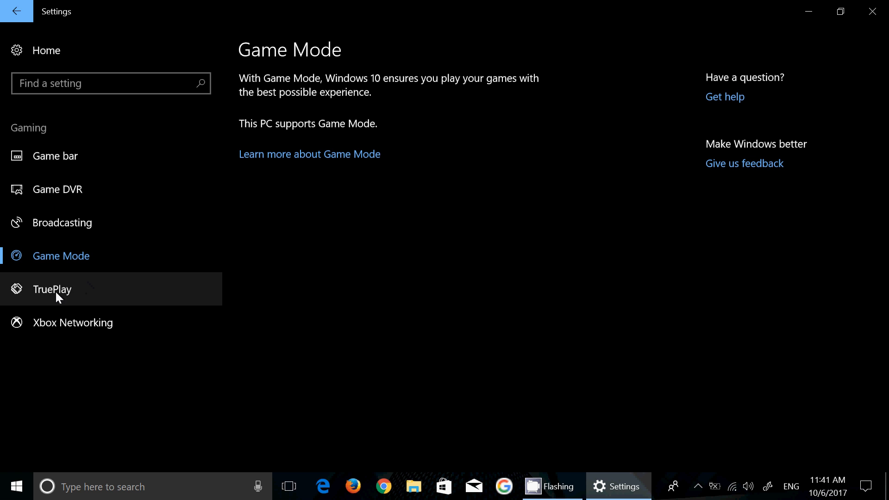
pyautogui.click(50, 289)
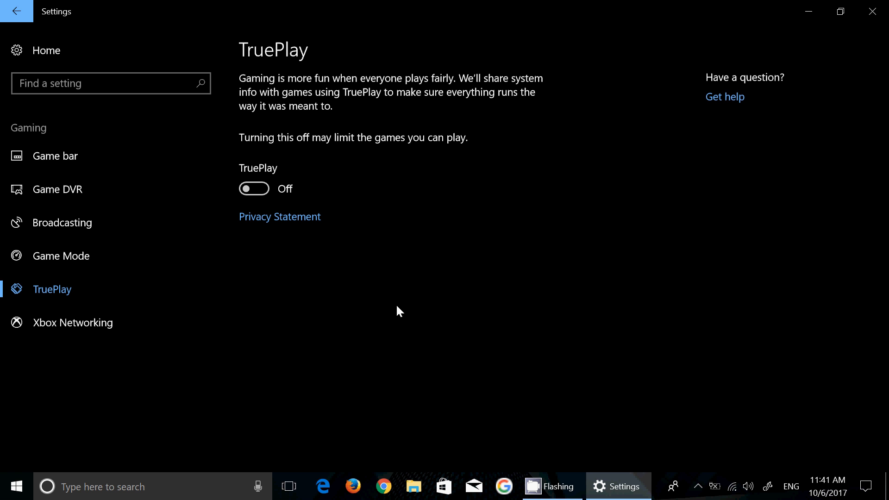
# Check Xbox Networking showing server connectivity blocked, then return to Settings home
pyautogui.click(72, 322)
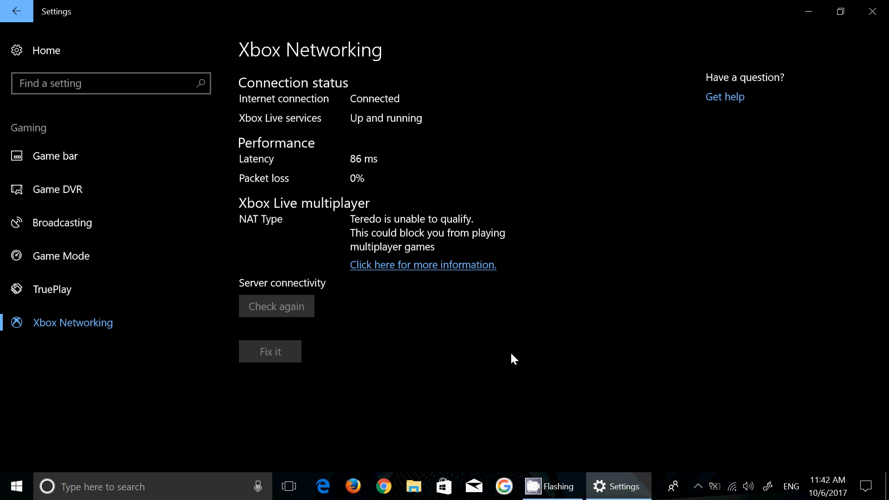
pyautogui.click(276, 306)
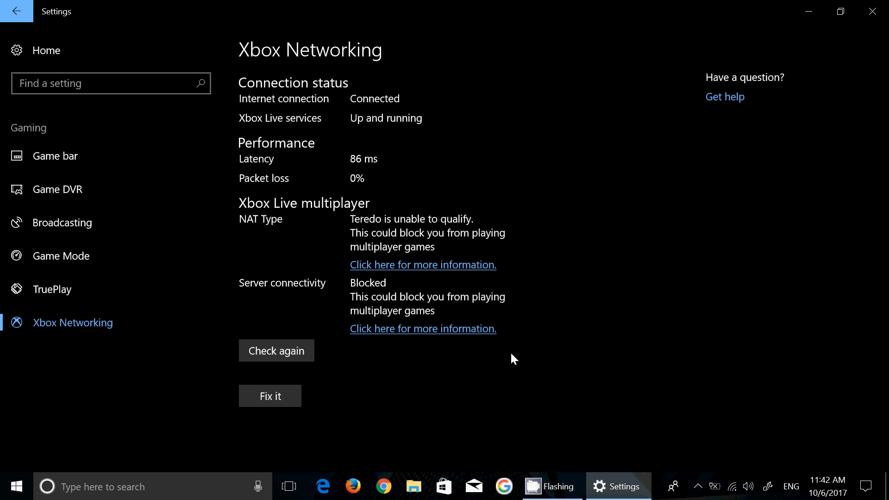
pyautogui.moveTo(329, 183)
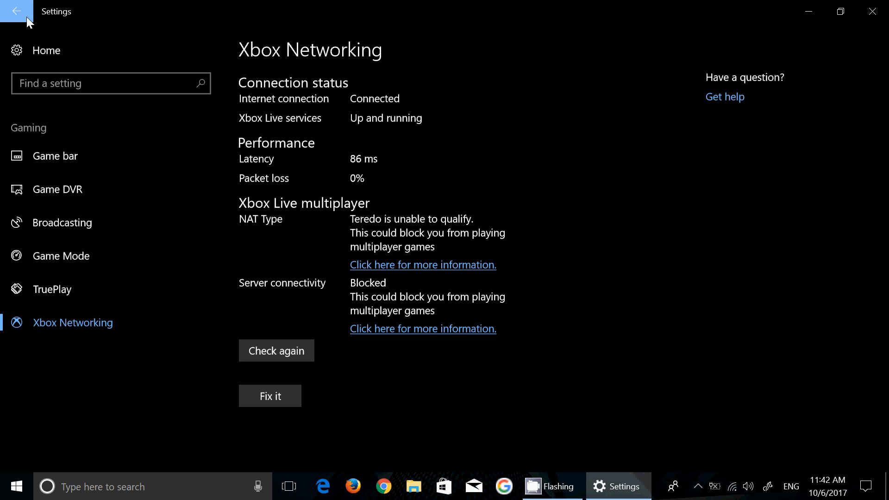
pyautogui.click(18, 13)
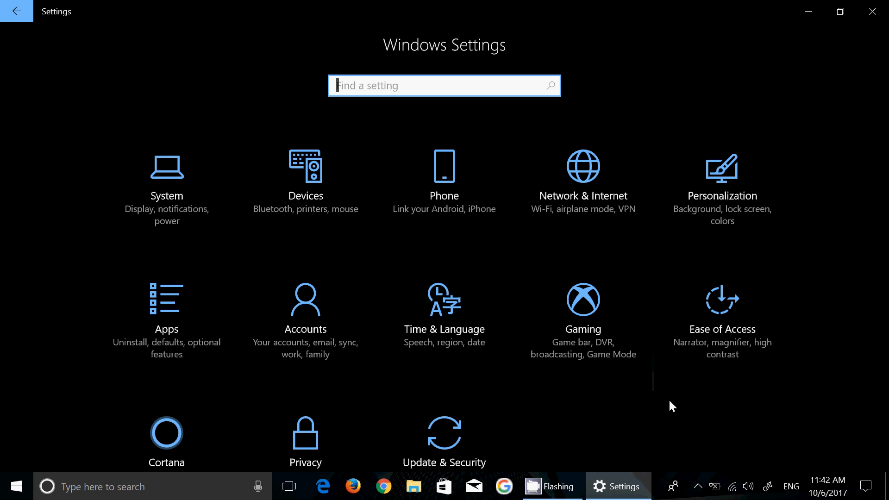
# Close the Settings app and reveal the hidden notification area icons
pyautogui.scroll(-3)
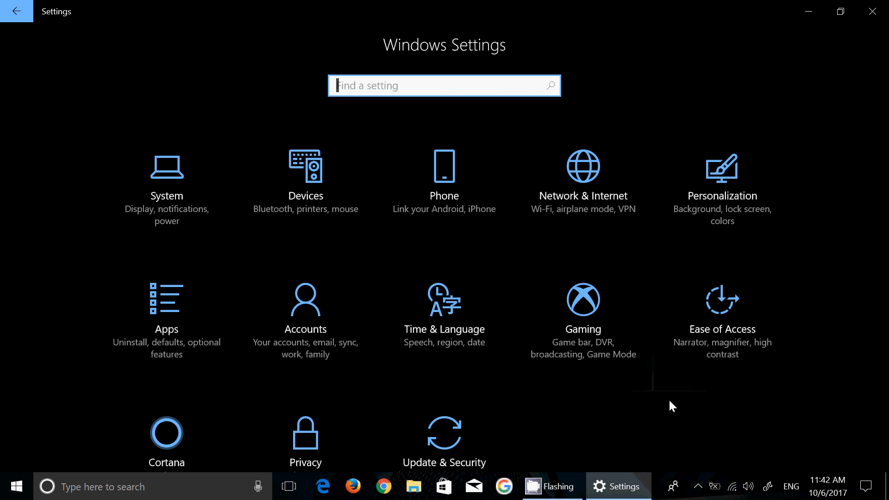
pyautogui.moveTo(736, 93)
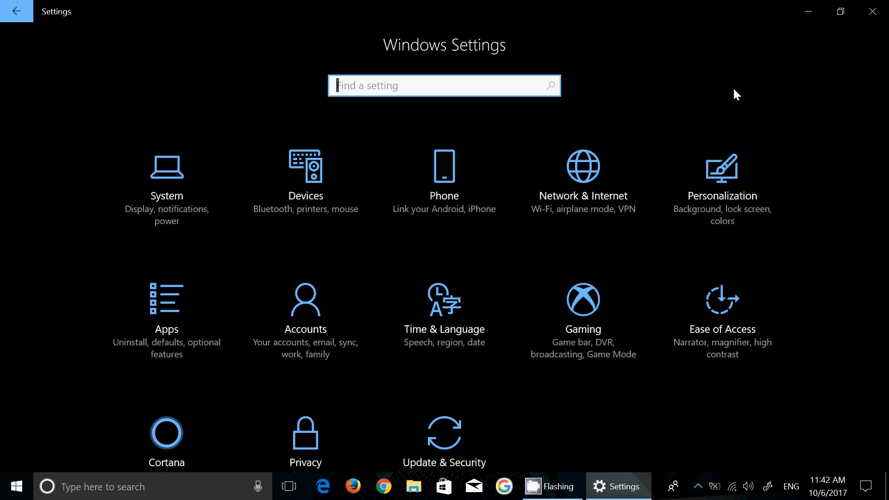
pyautogui.moveTo(871, 11)
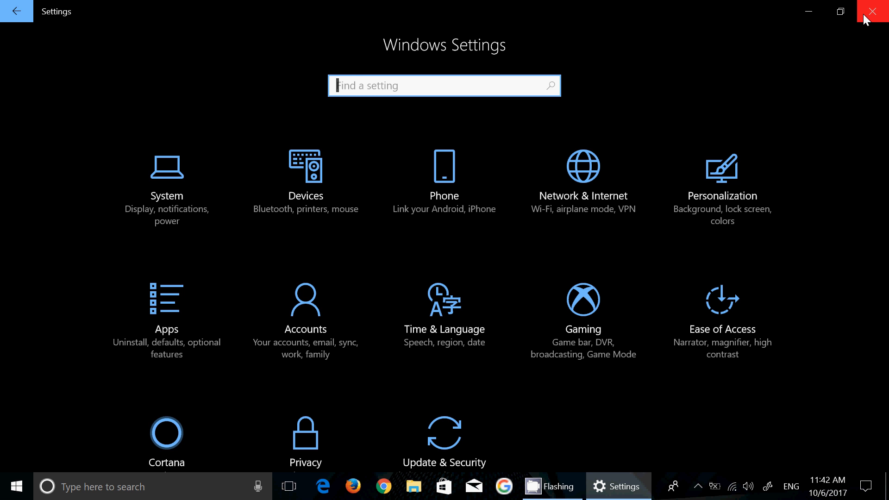
pyautogui.click(872, 11)
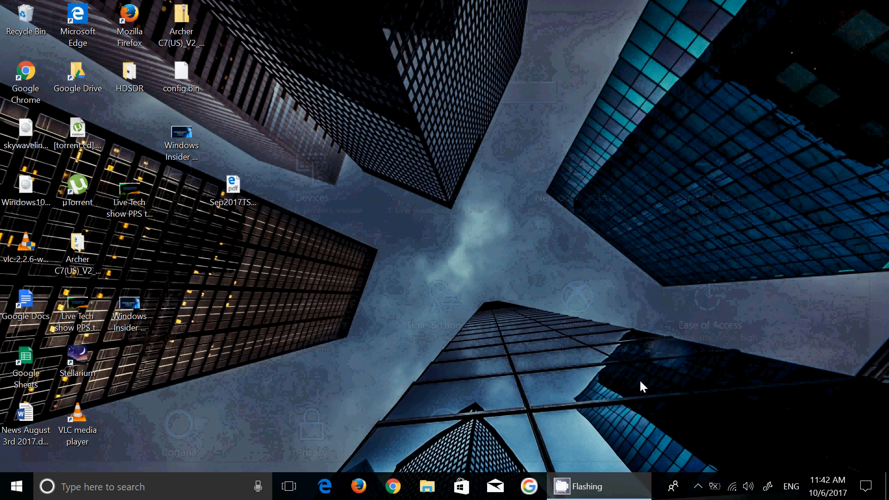
pyautogui.click(692, 485)
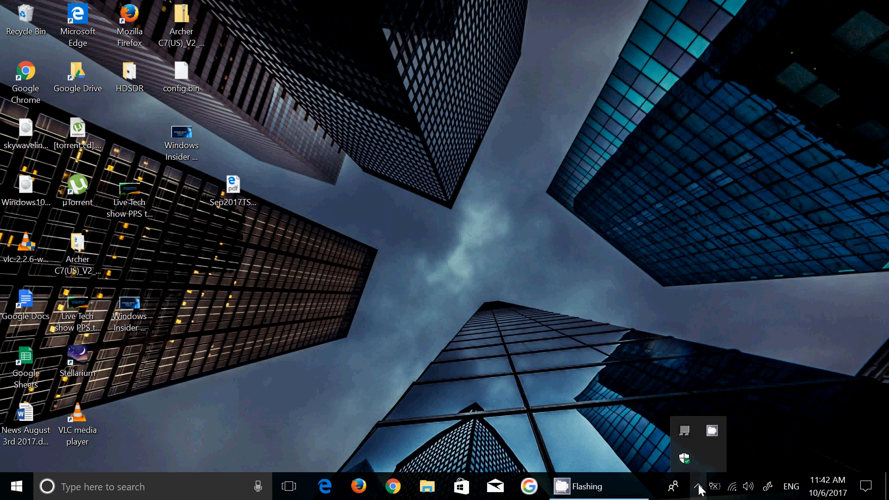